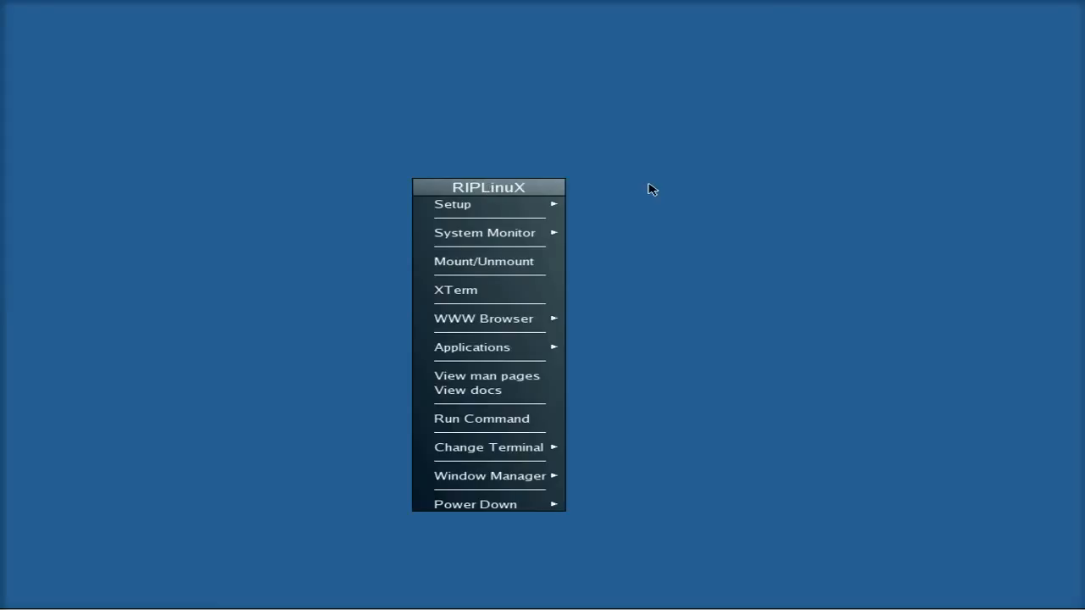
mouse_move(630, 264)
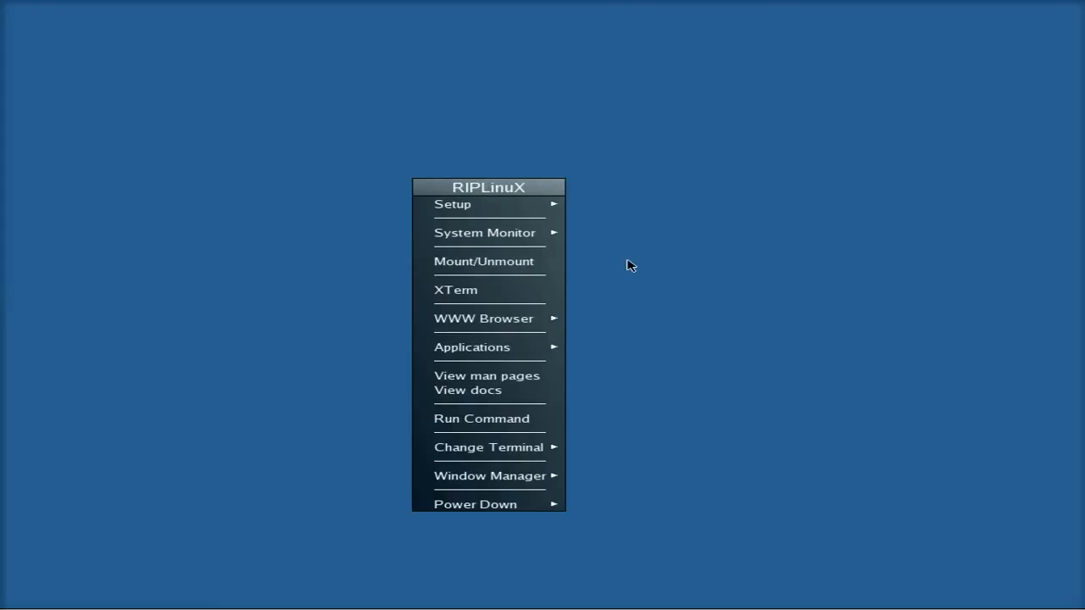
mouse_move(612, 377)
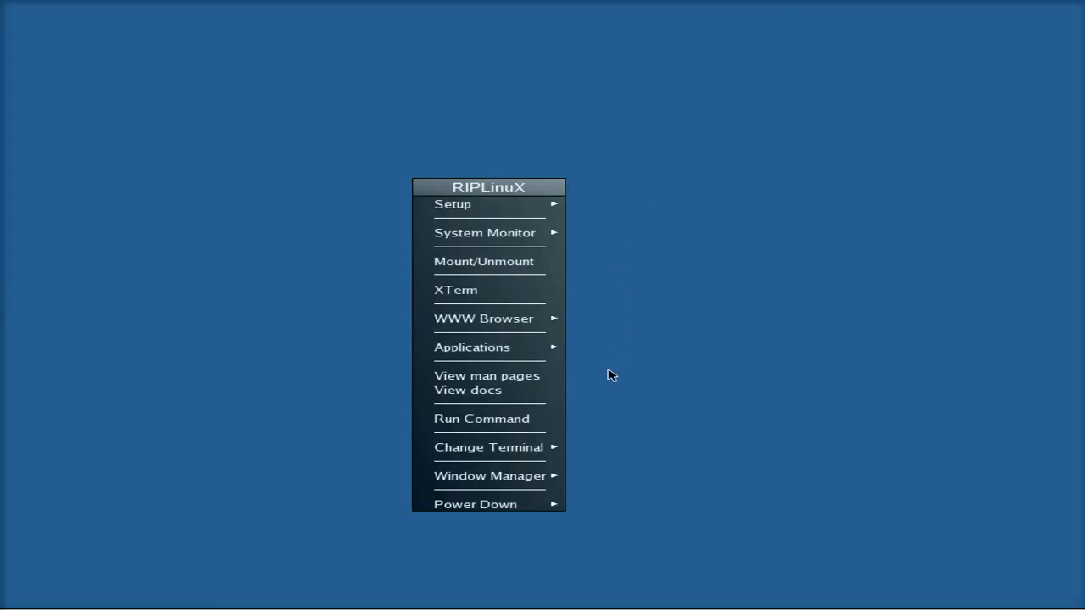
mouse_move(624, 326)
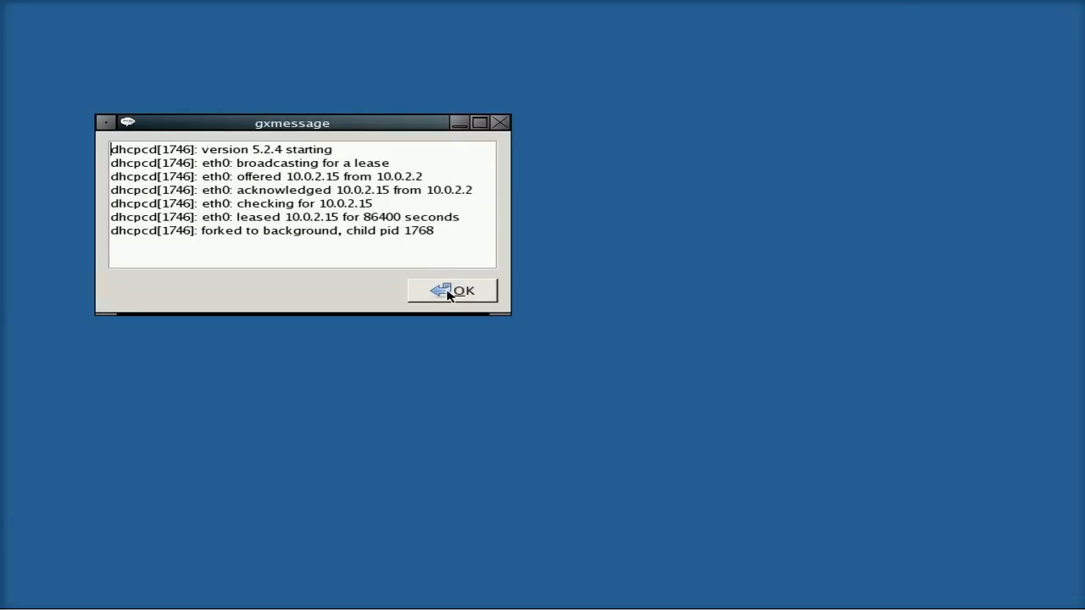
Dismiss the network connection report and start the Opera download and install
click(453, 291)
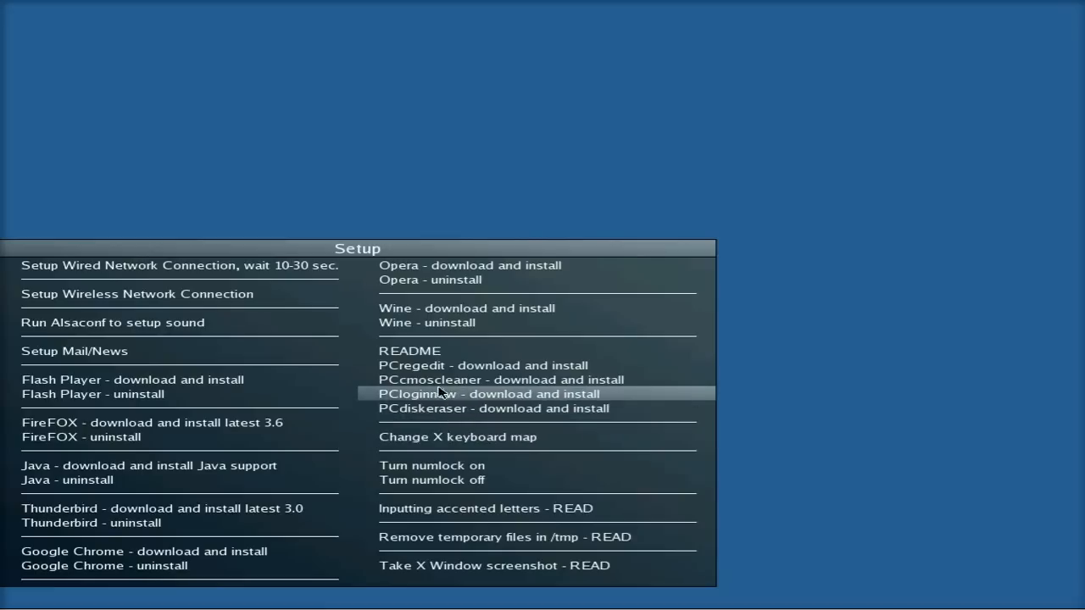
mouse_move(483, 366)
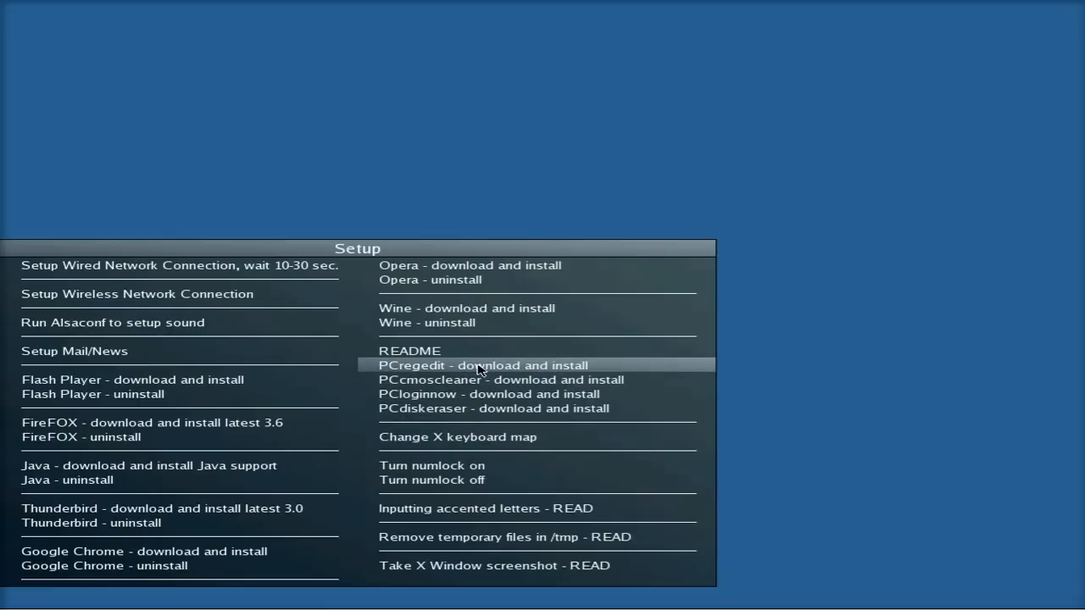
mouse_move(458, 379)
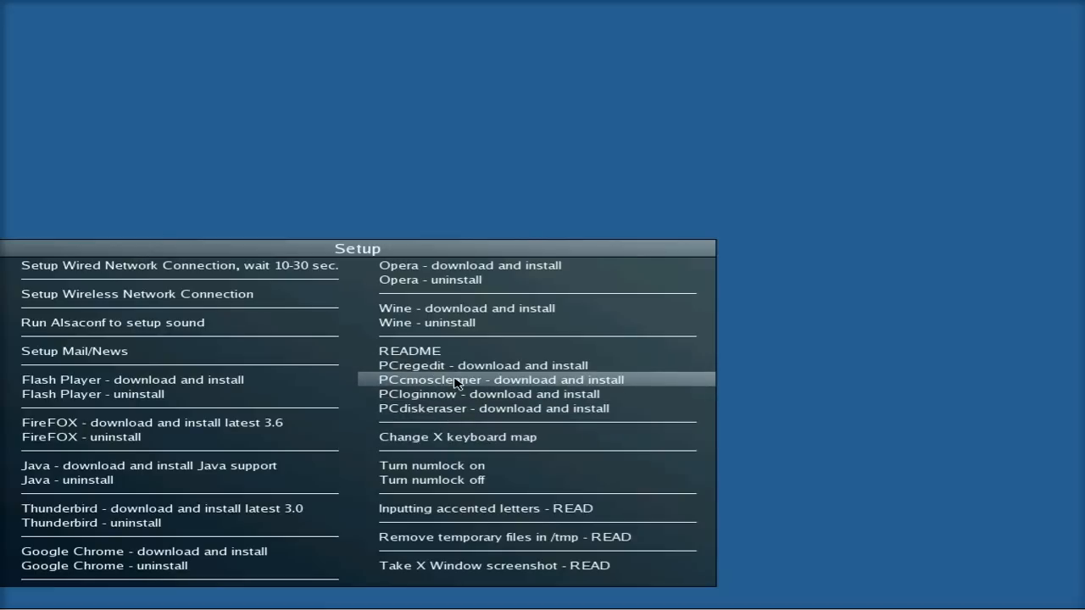
mouse_move(462, 322)
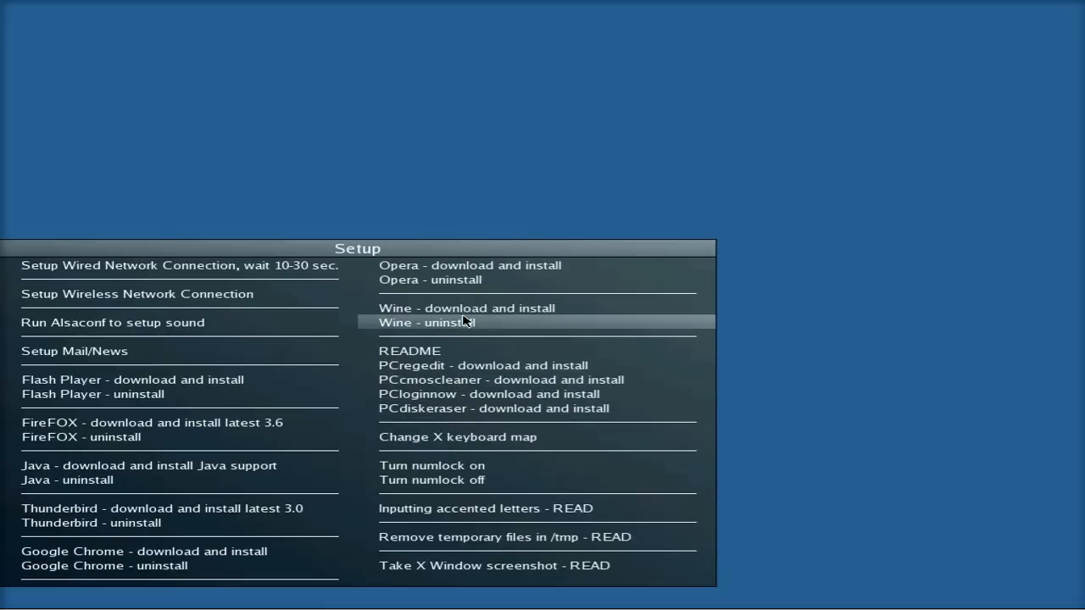
mouse_move(472, 264)
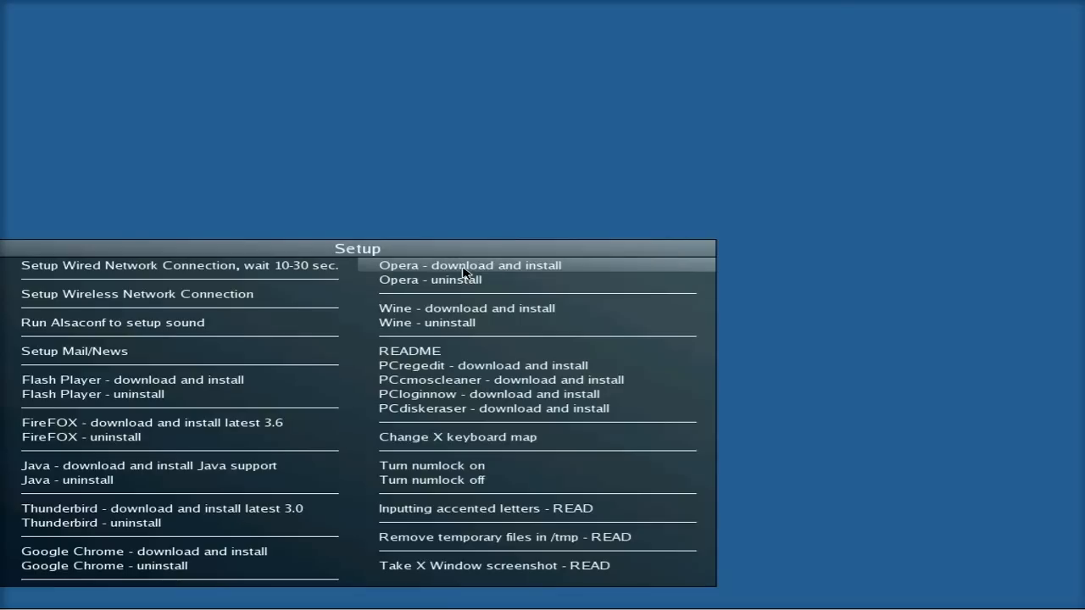
click(471, 265)
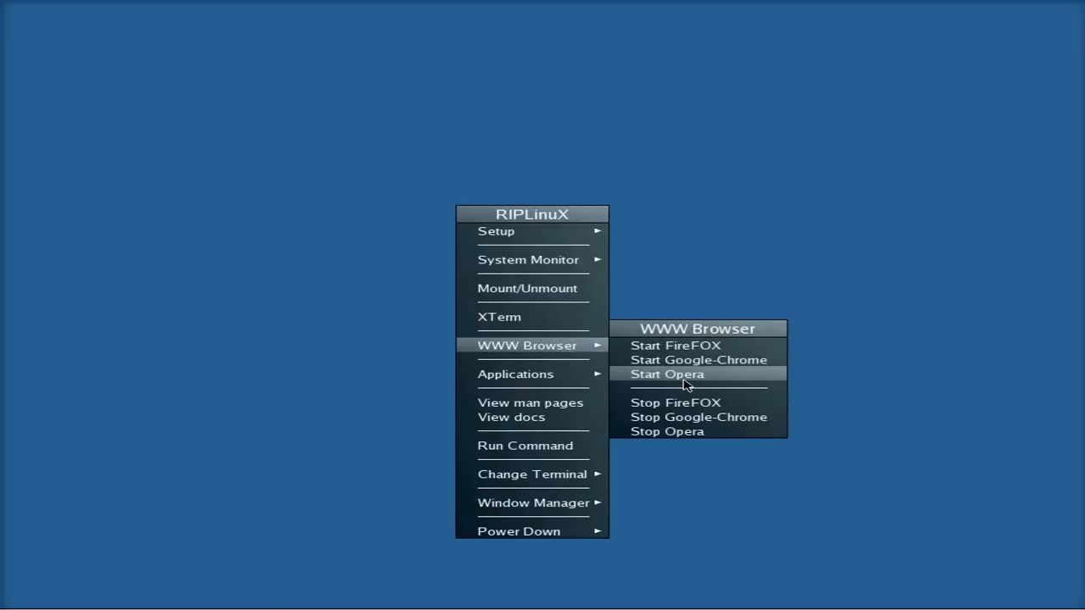
Launch Opera from the WWW Browser submenu to its 10.60 beta welcome page
click(667, 374)
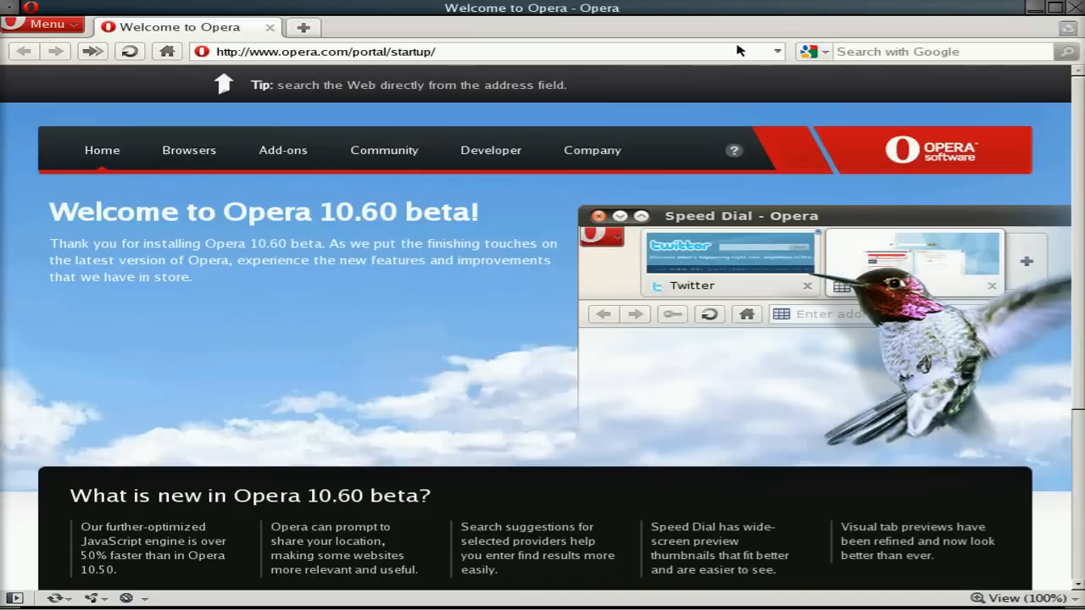
mouse_move(512, 278)
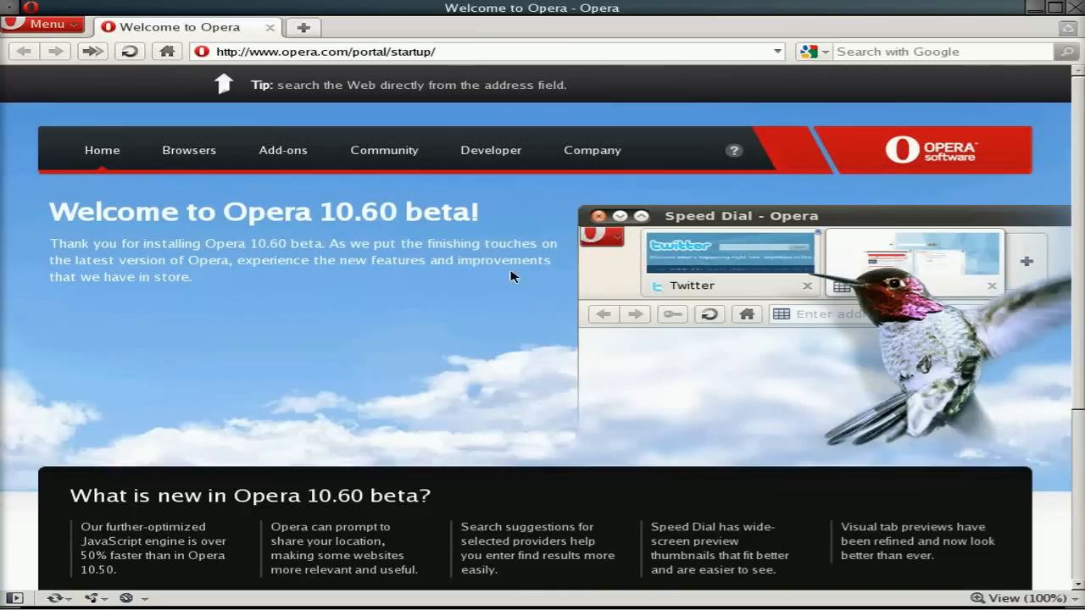
mouse_move(359, 339)
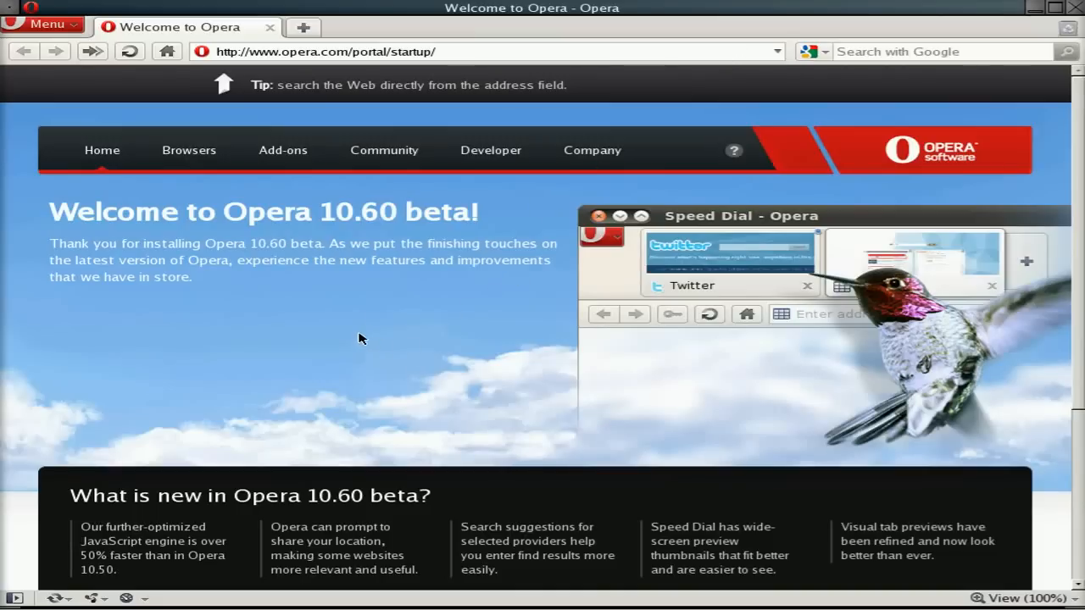
mouse_move(783, 126)
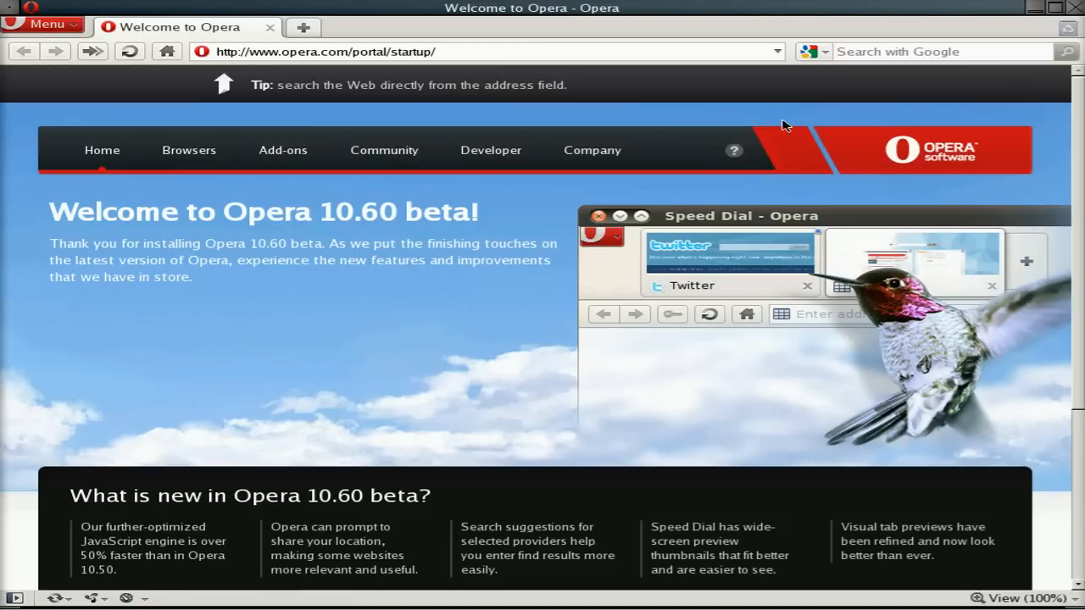
mouse_move(851, 112)
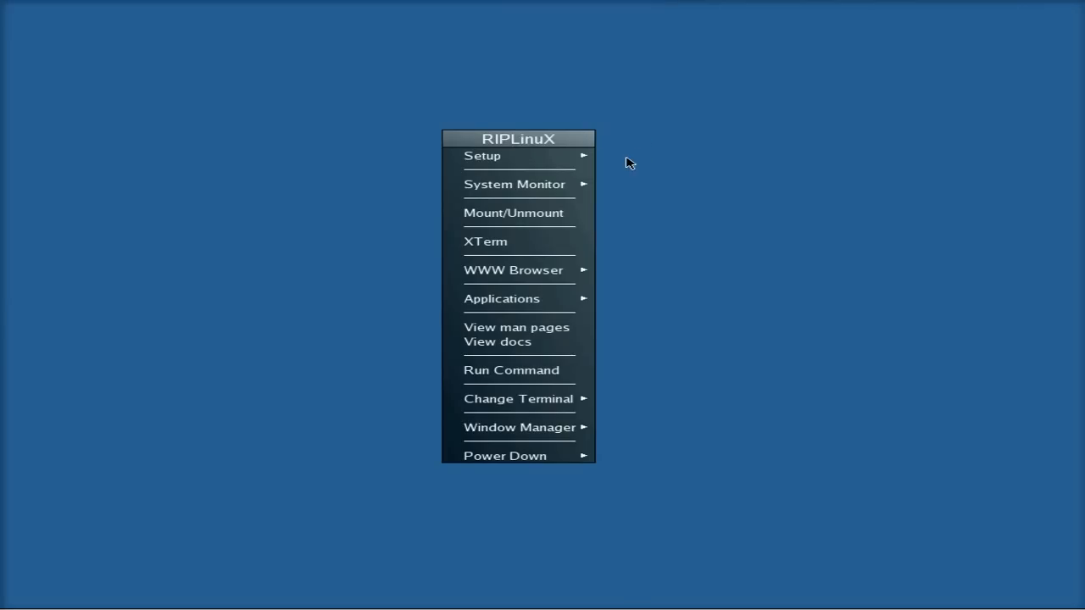
click(516, 183)
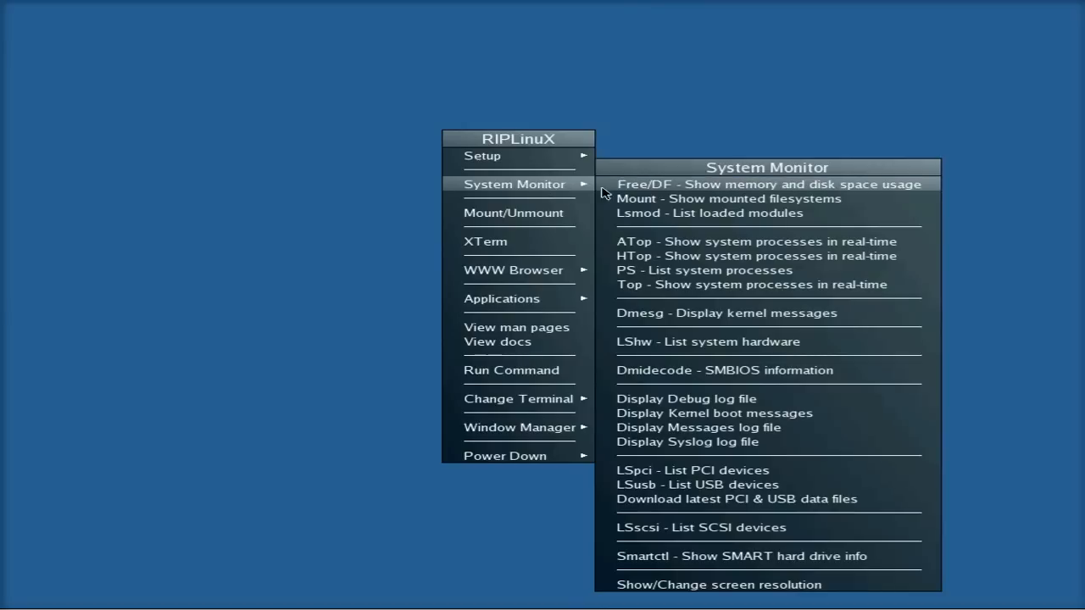
mouse_move(708, 214)
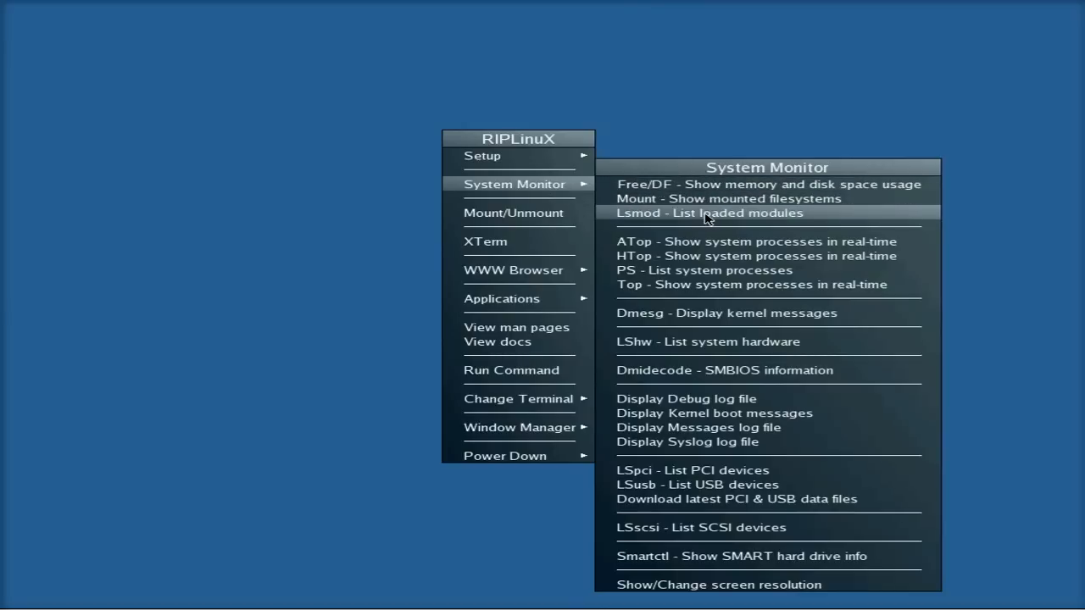
mouse_move(708, 256)
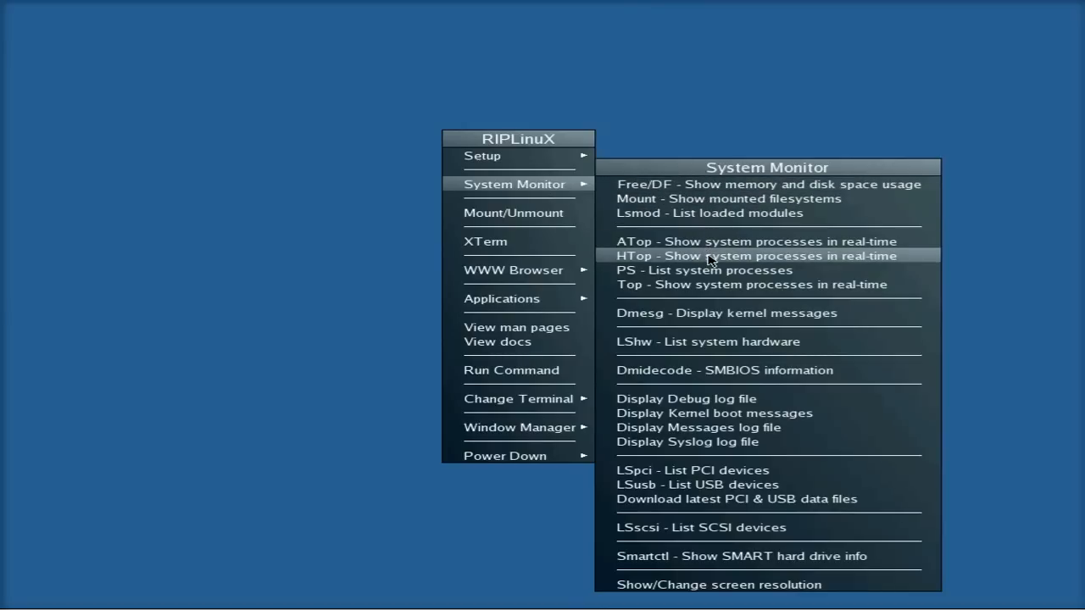
click(756, 254)
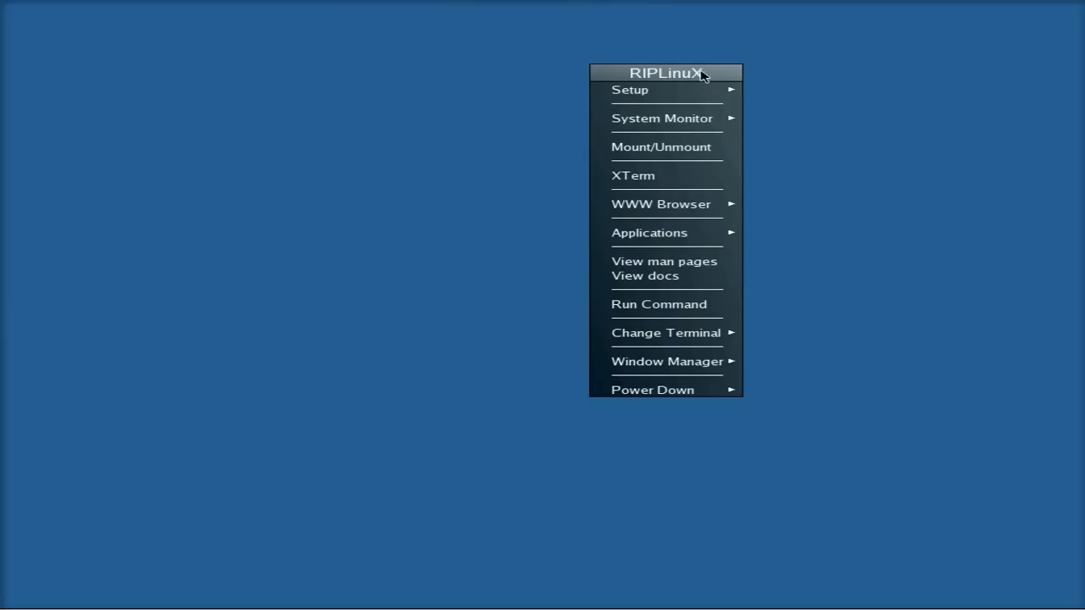
Browse the Partition Tools category and launch PhotoRec for lost photo recovery
click(649, 232)
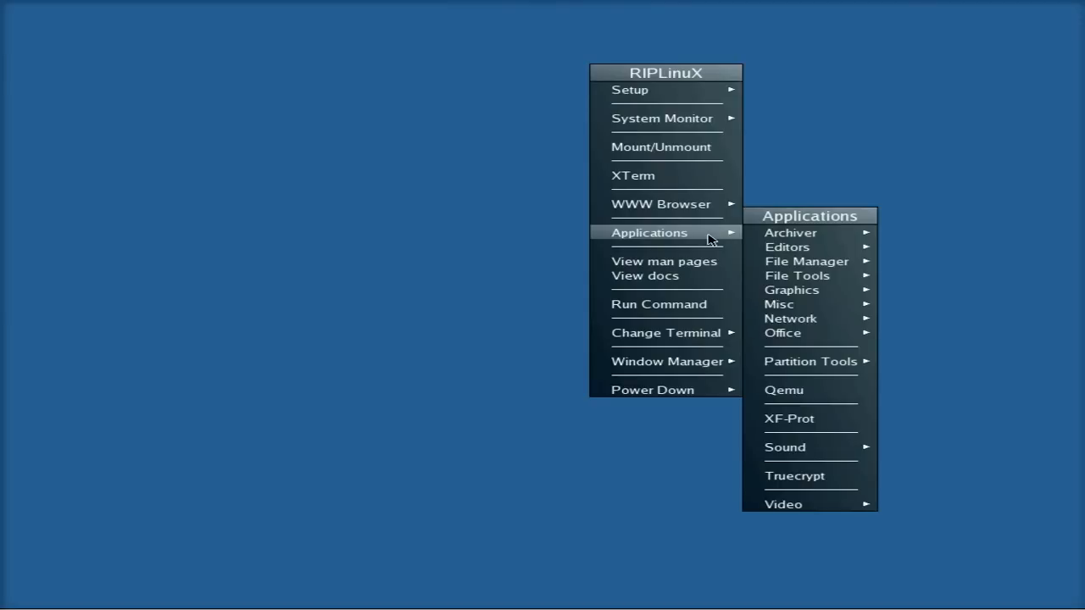
mouse_move(787, 248)
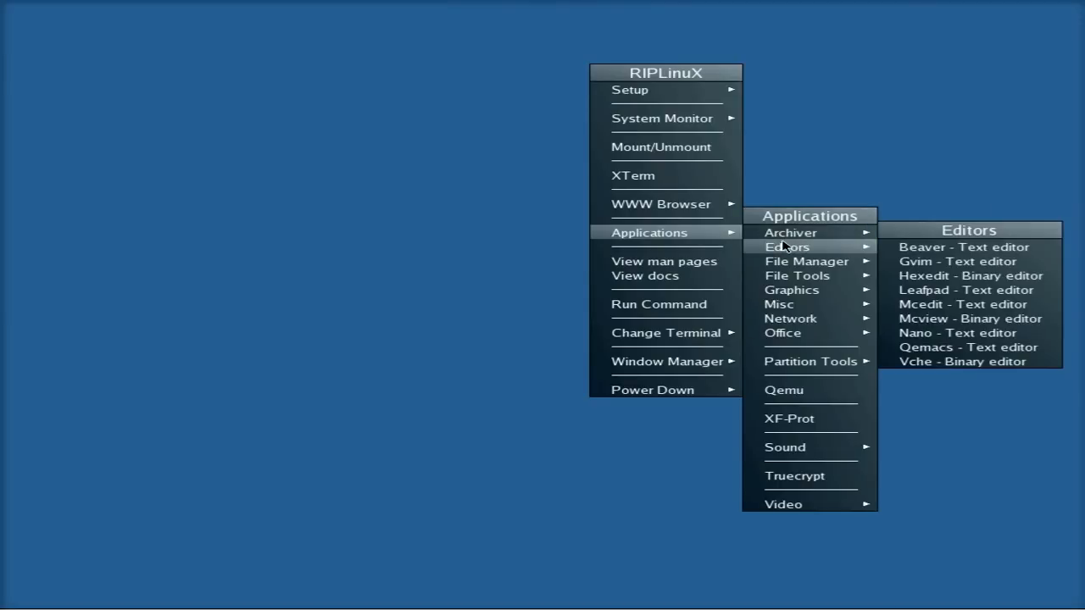
mouse_move(783, 248)
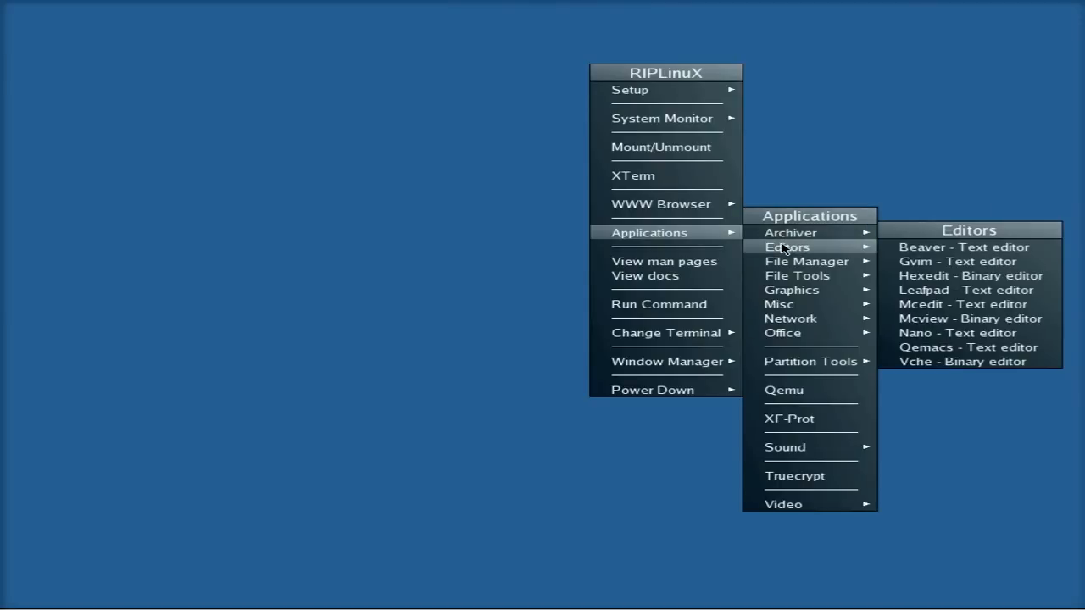
mouse_move(807, 261)
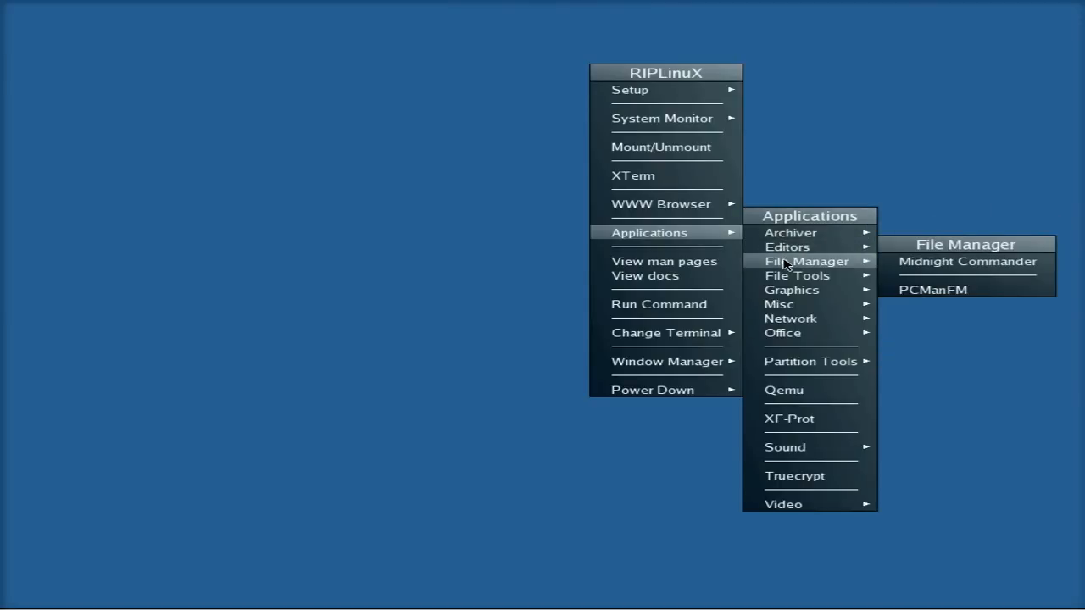
mouse_move(797, 274)
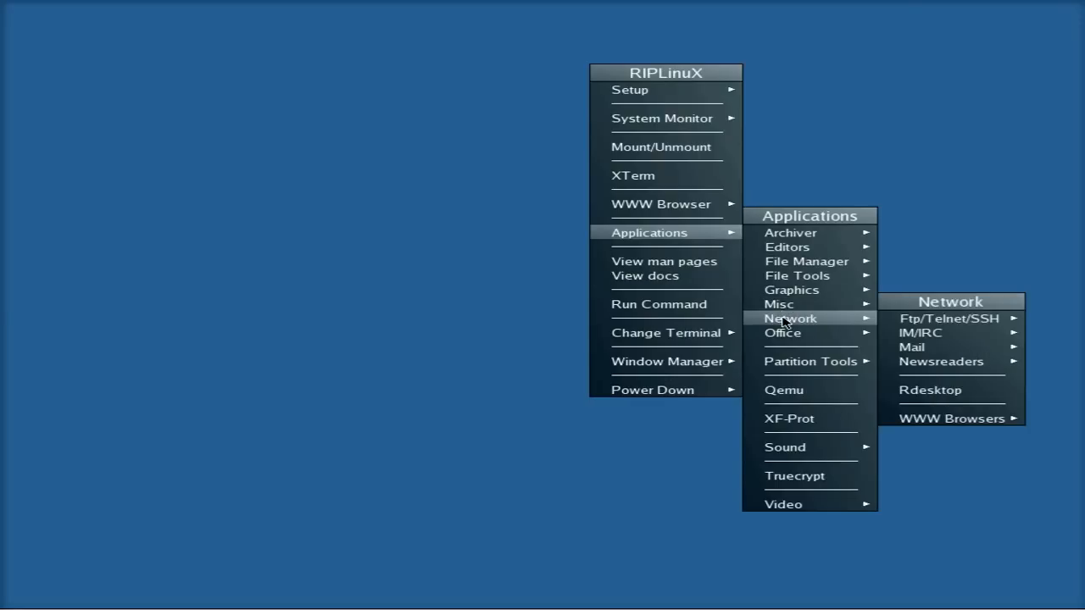
mouse_move(783, 332)
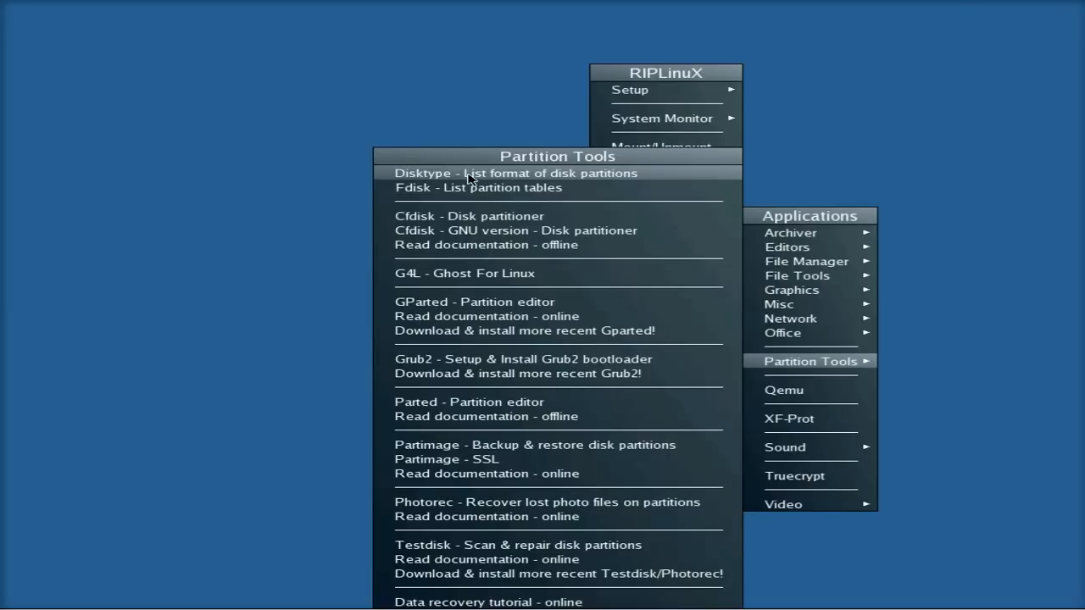
mouse_move(471, 230)
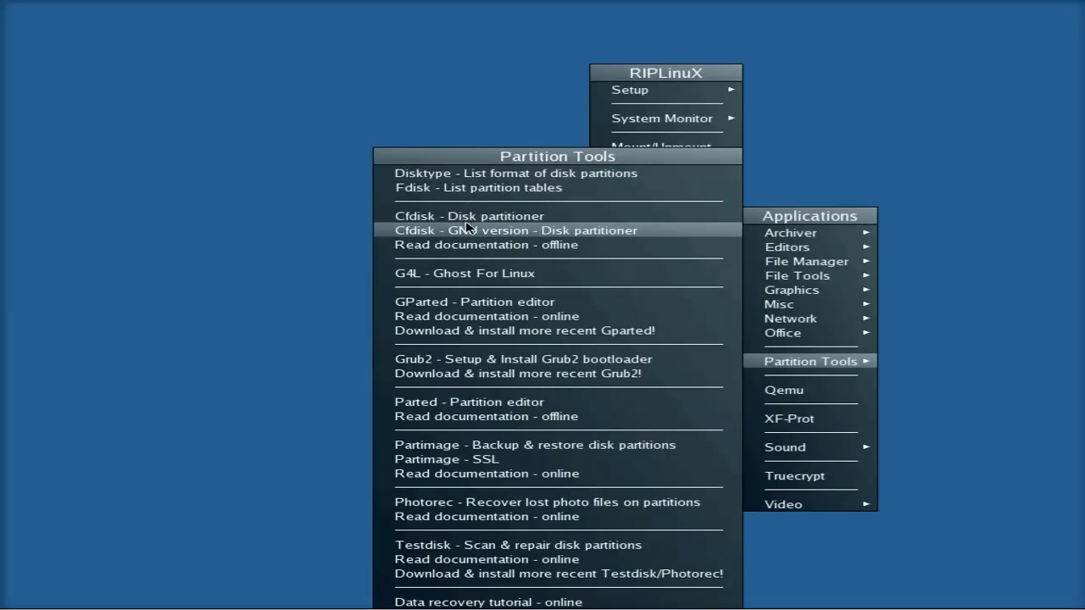
mouse_move(465, 273)
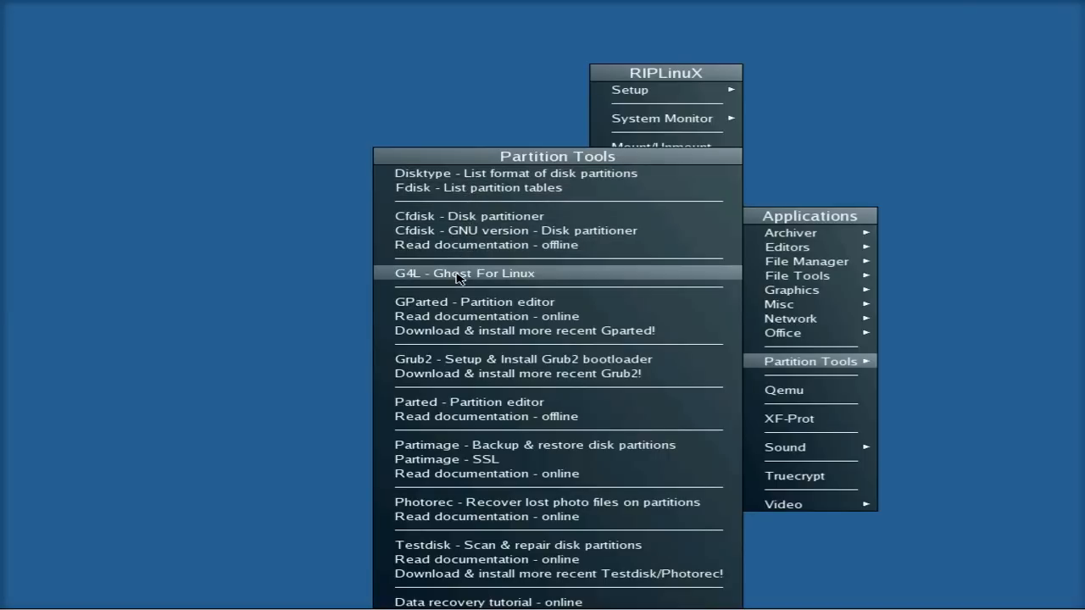
mouse_move(475, 317)
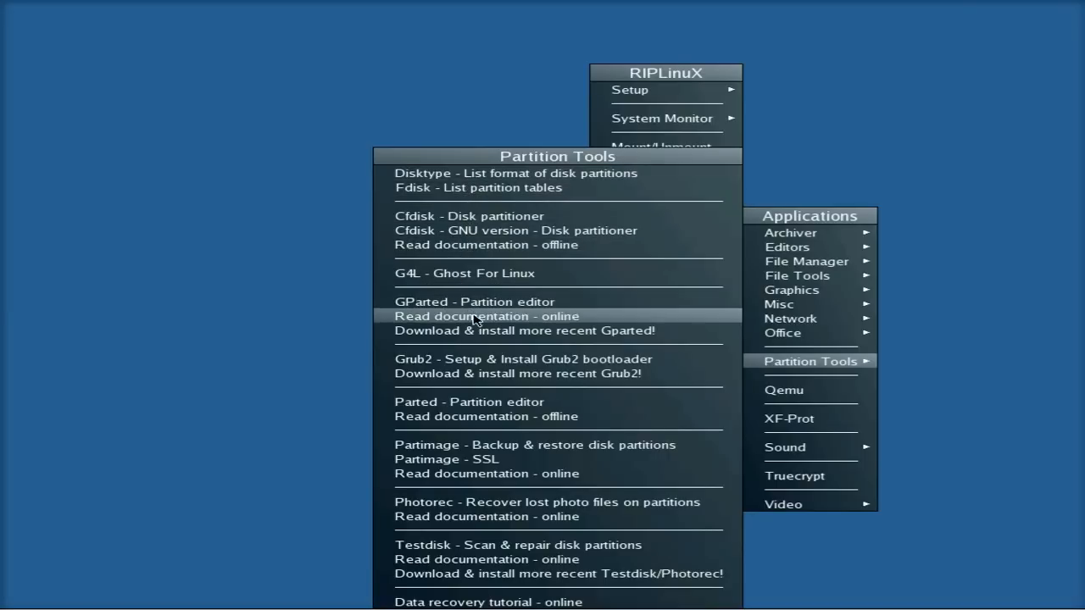
mouse_move(489, 360)
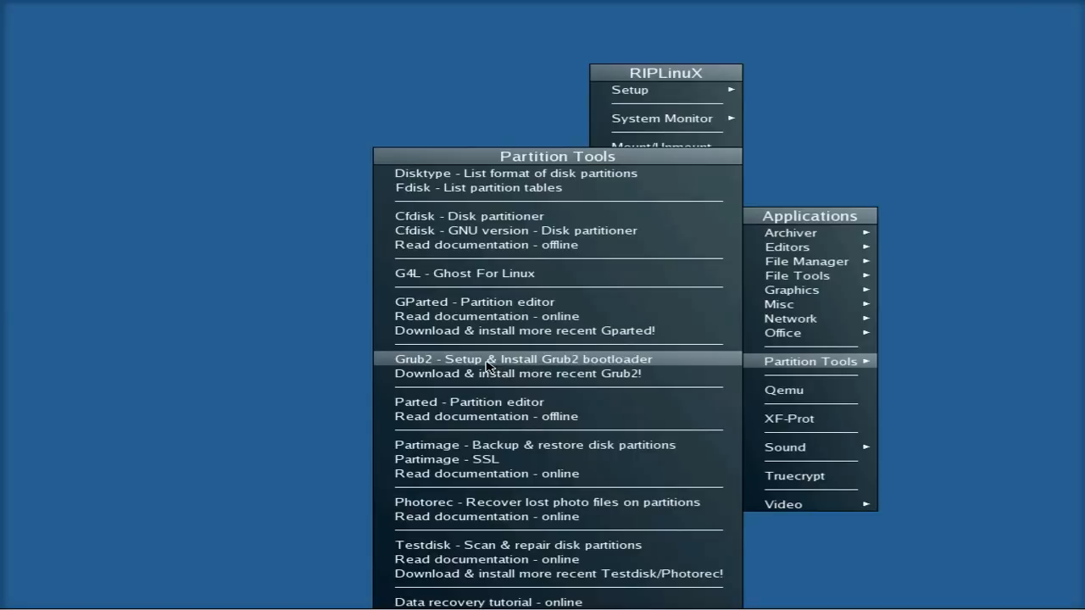
mouse_move(471, 454)
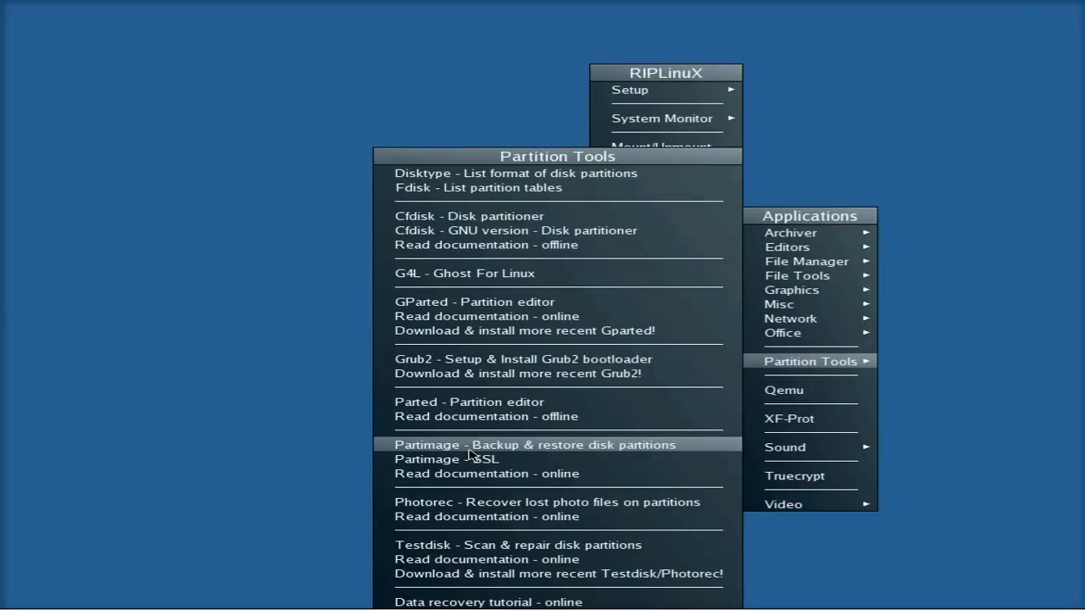
mouse_move(490, 502)
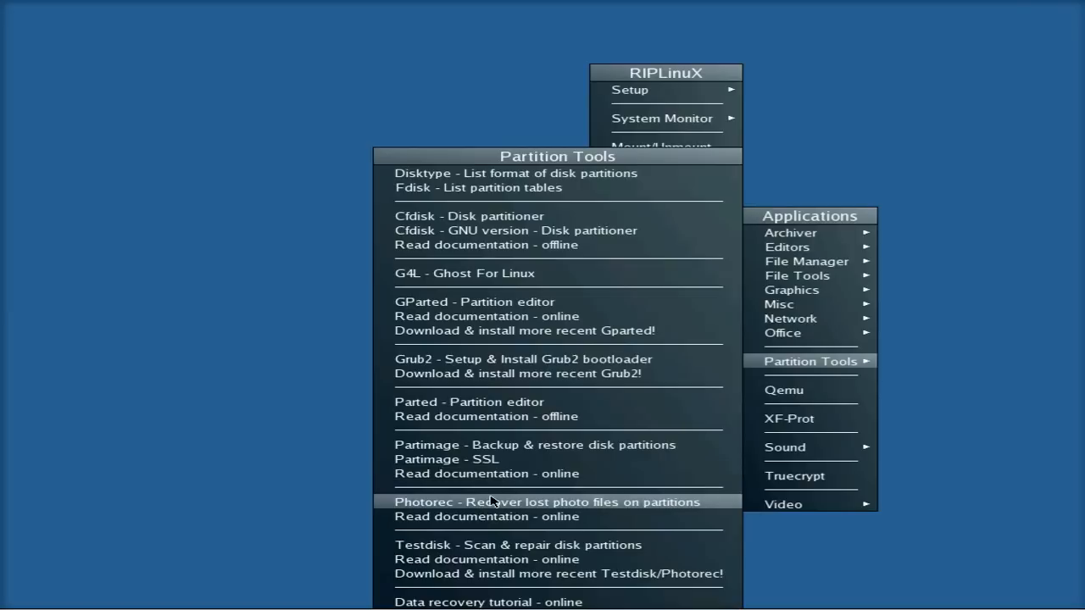
mouse_move(519, 509)
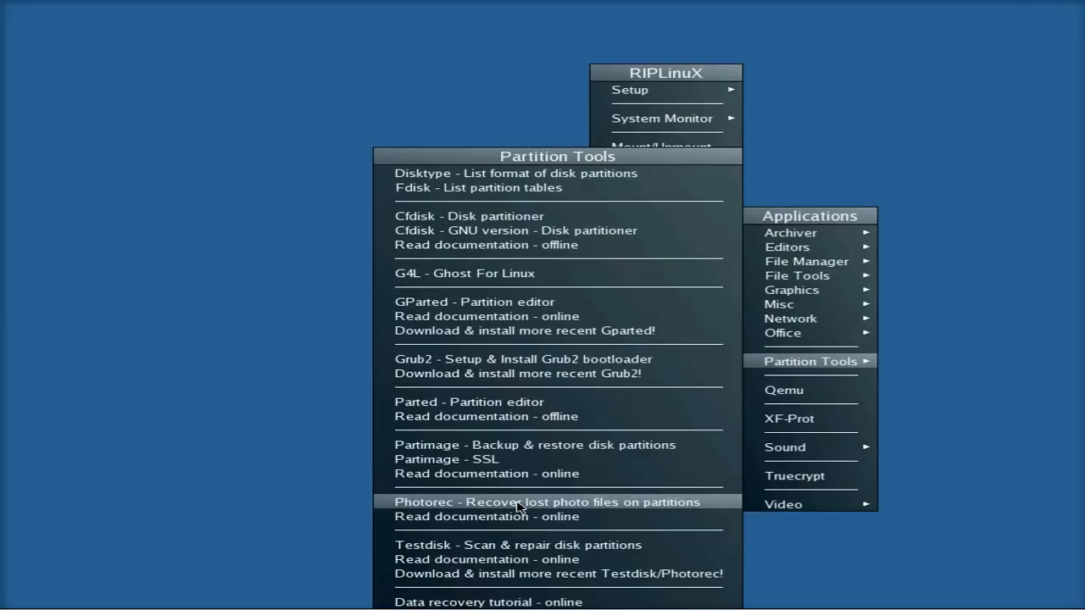
click(545, 502)
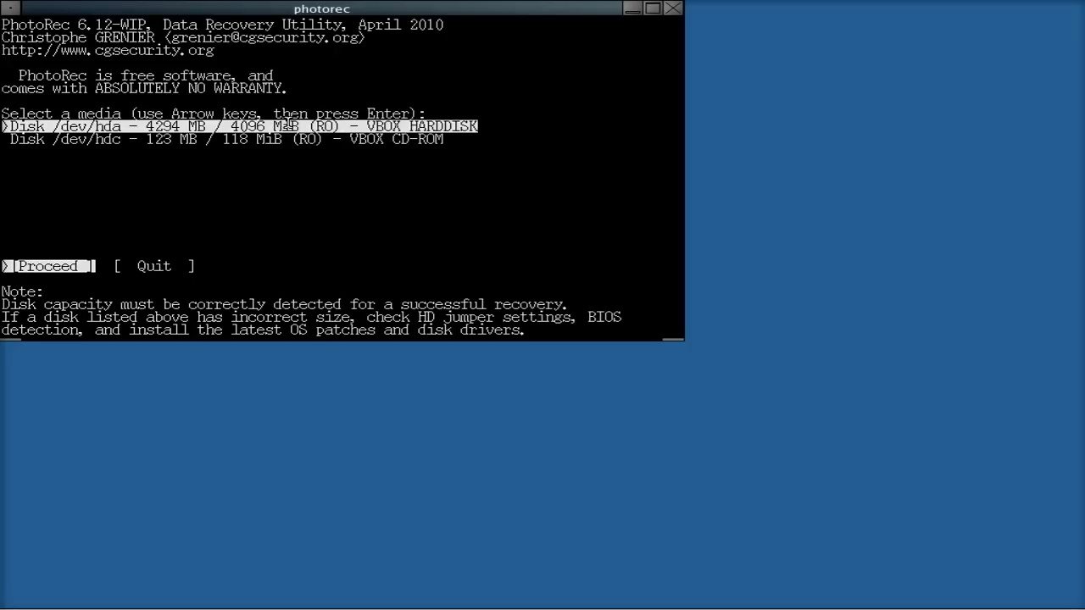
mouse_move(387, 190)
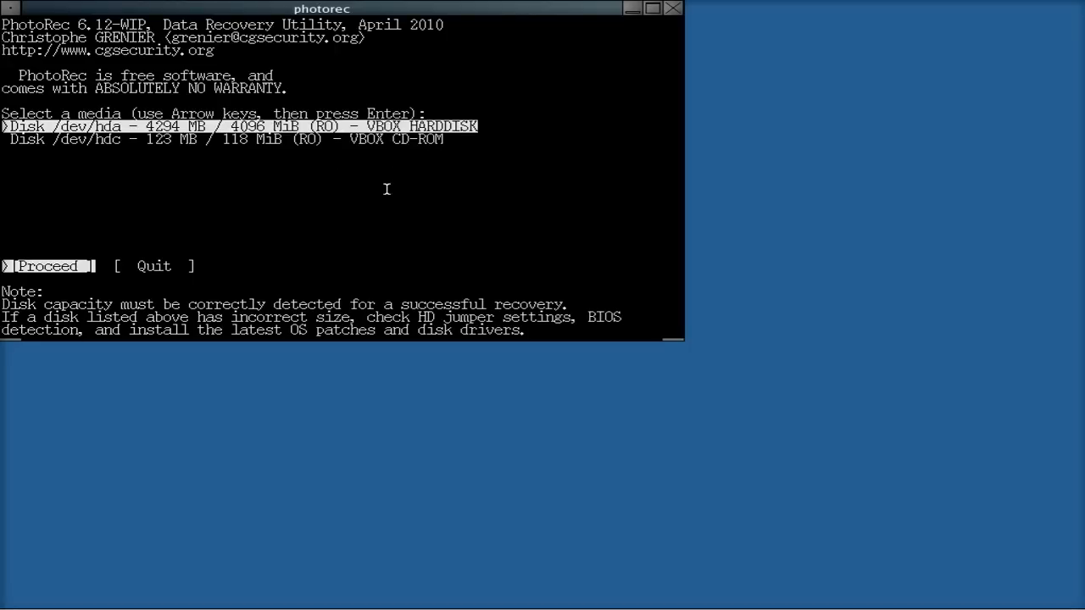
mouse_move(580, 82)
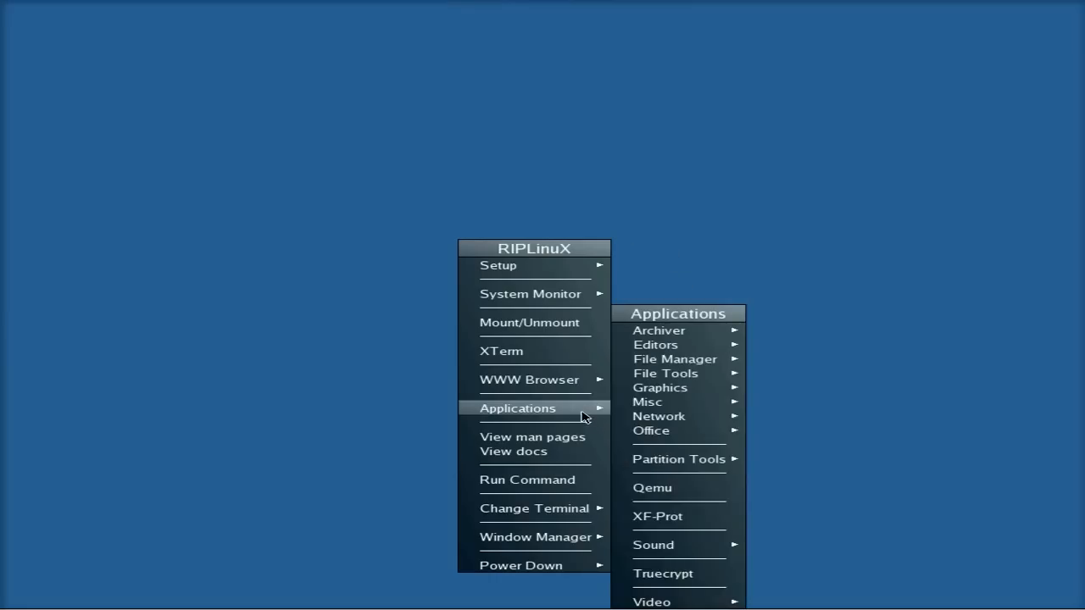
Start TestDisk with No Log and proceed with the VBOX /dev/hda hard disk
click(678, 458)
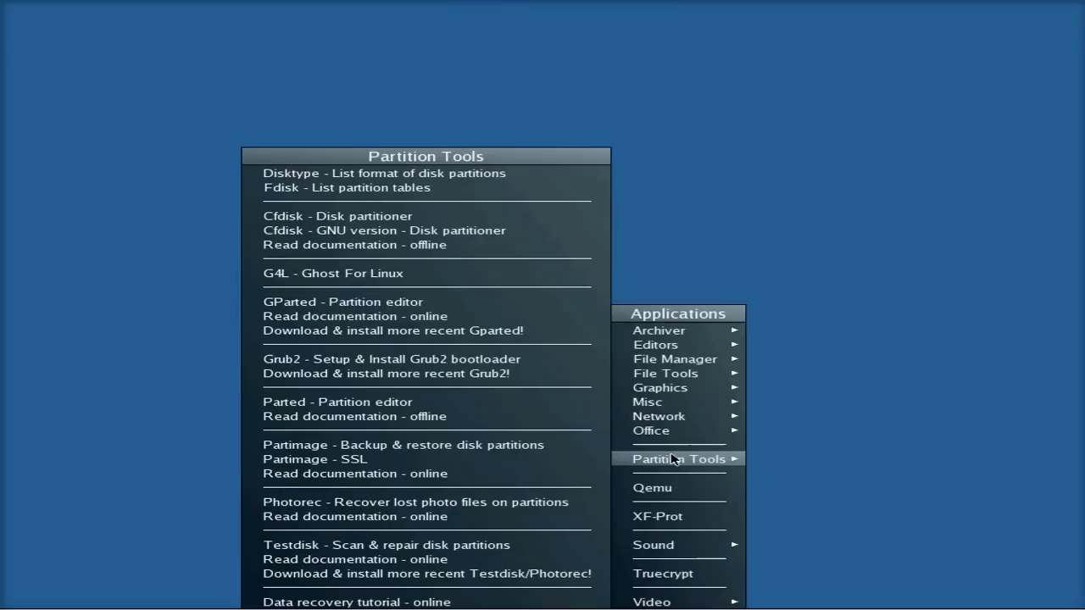
mouse_move(461, 515)
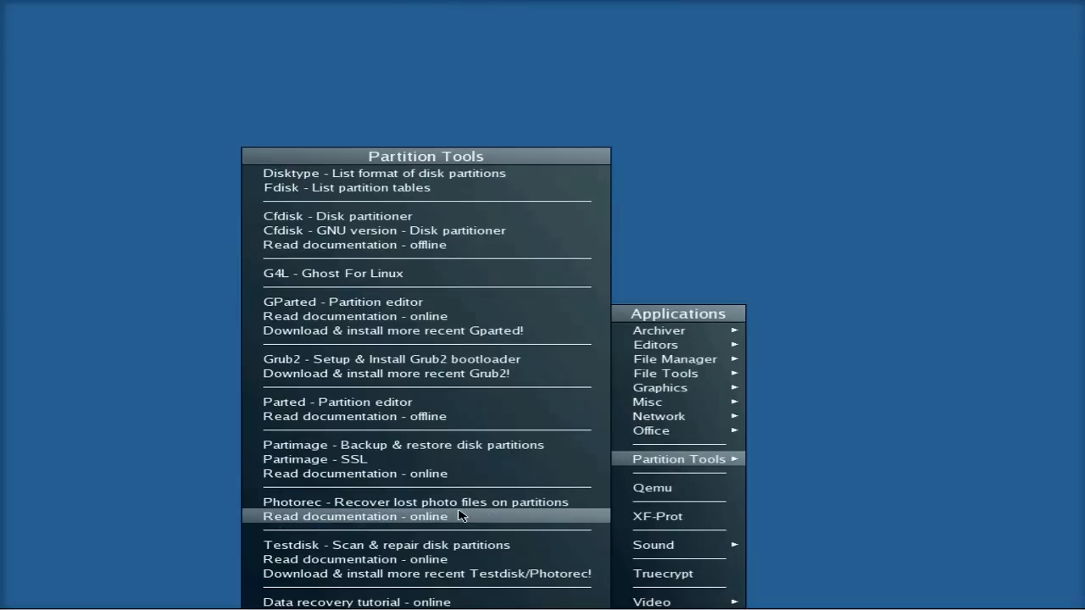
mouse_move(461, 549)
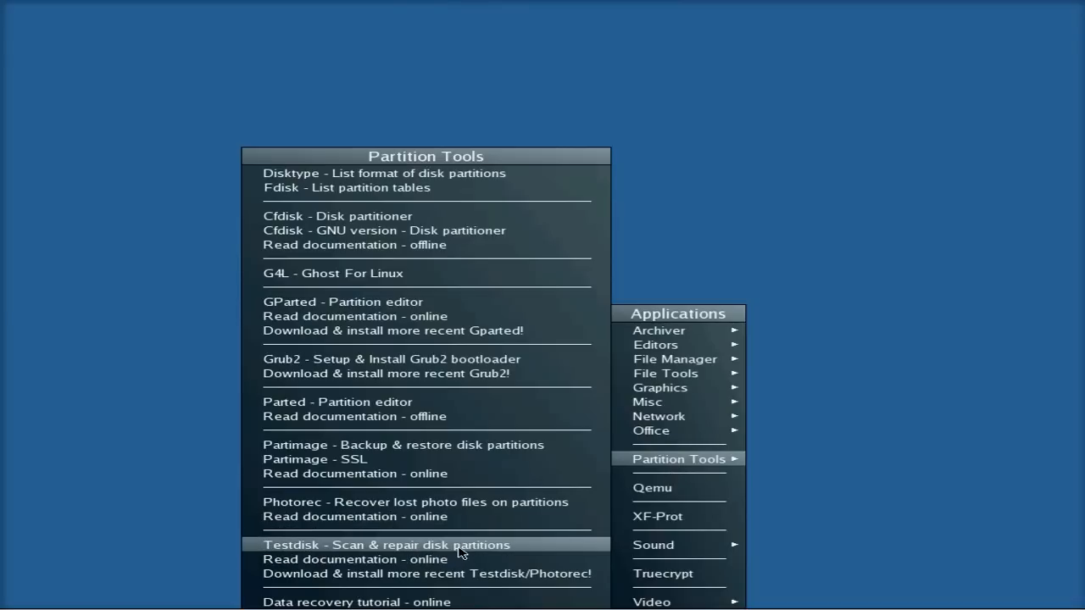
click(386, 546)
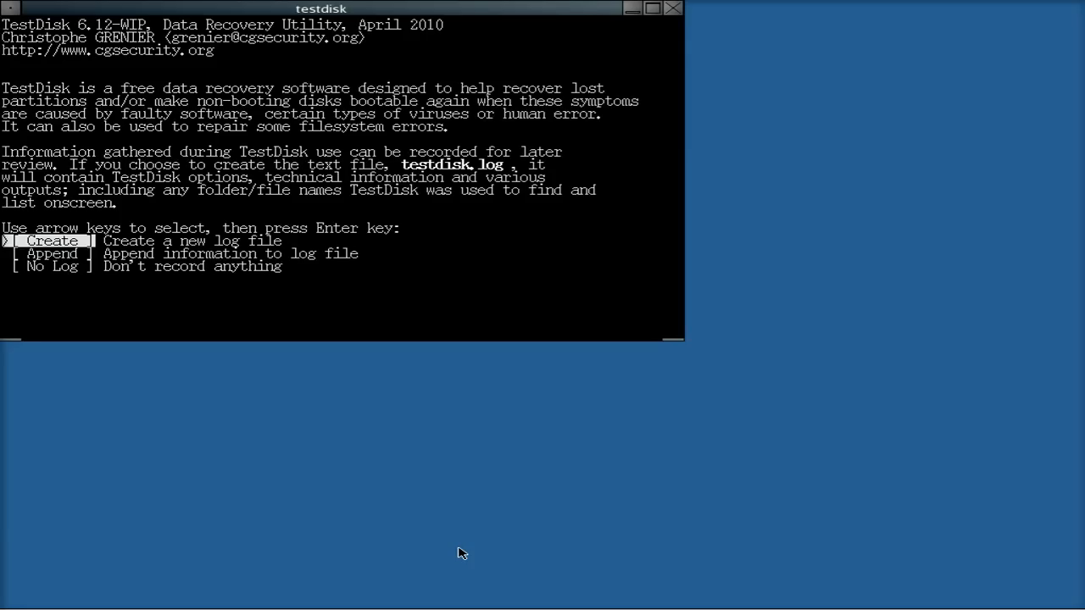
key(Down)
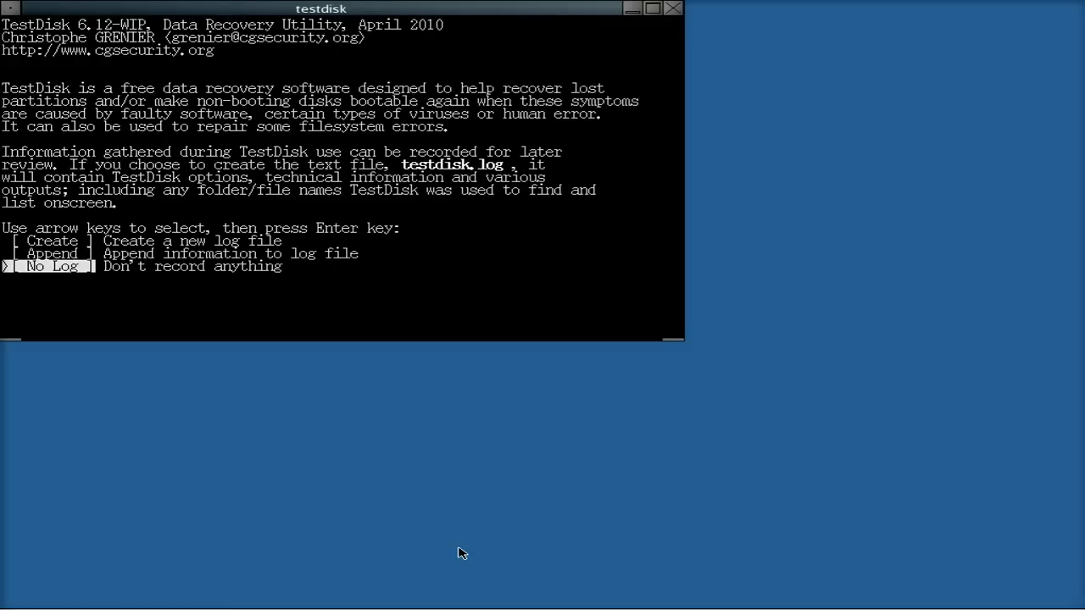
key(Return)
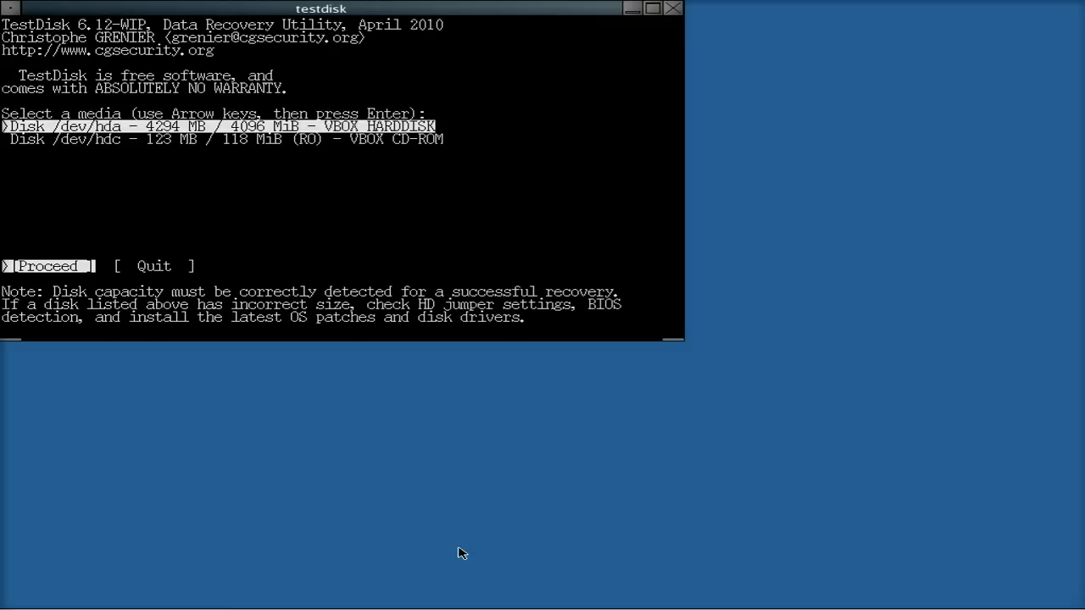
key(Return)
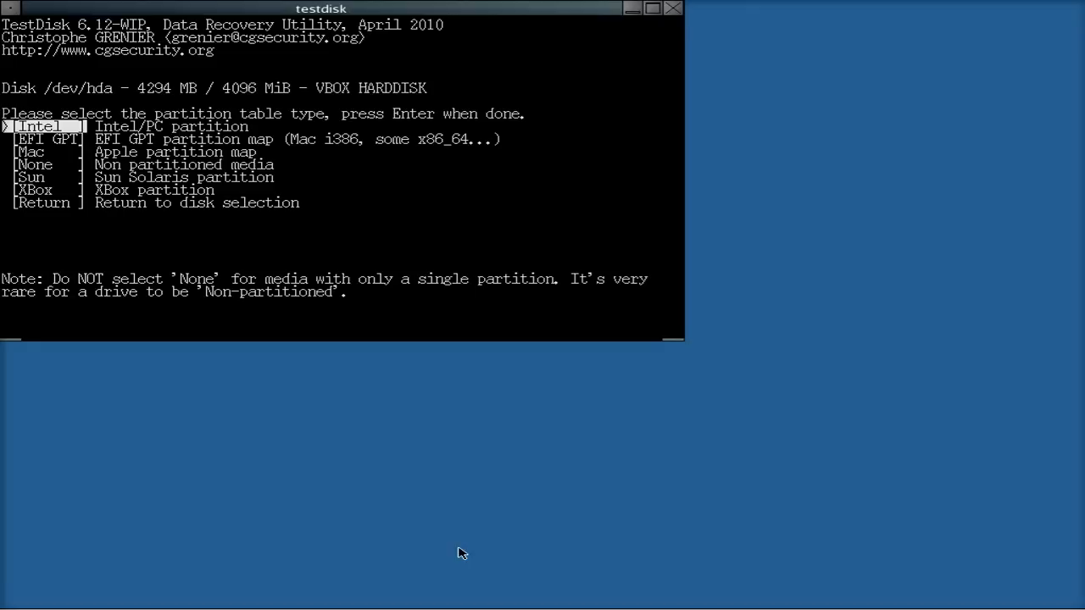
Step through the partition table types: EFI GPT, non partitioned media, Sun Solaris and beyond
key(Down)
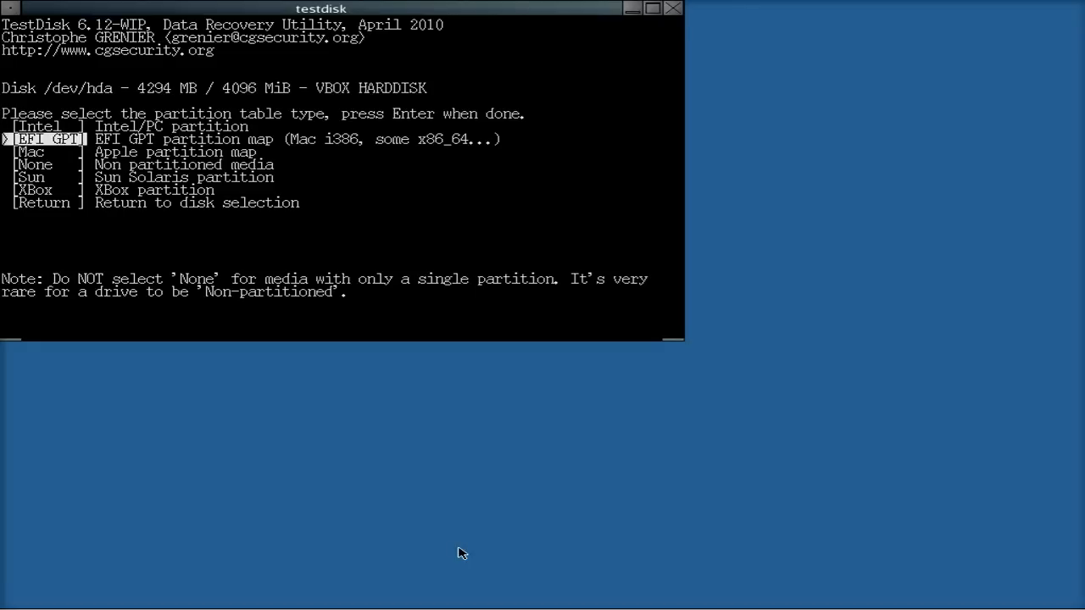
key(Down)
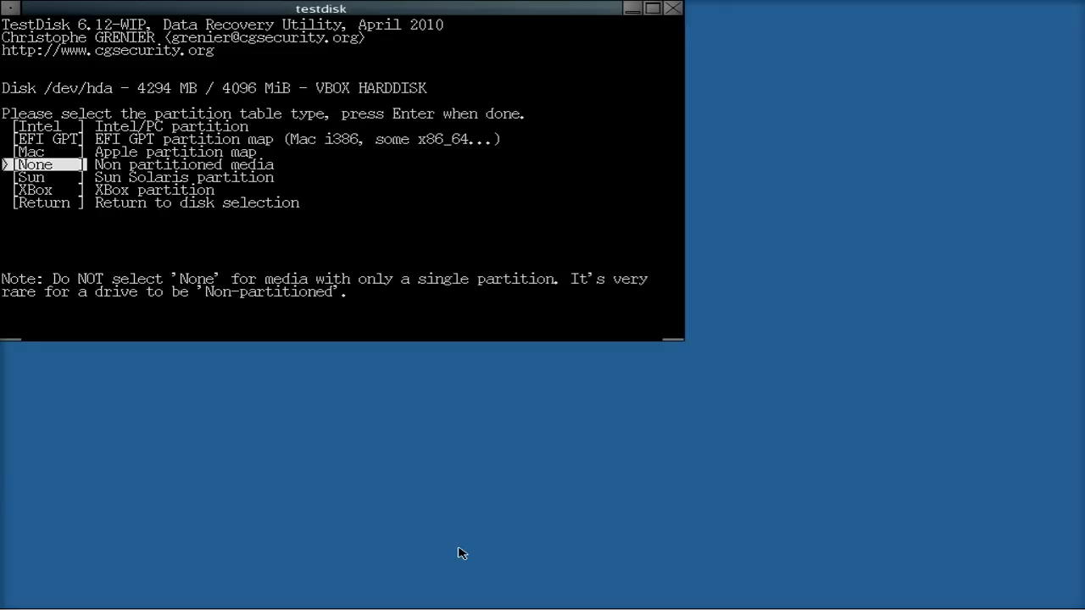
key(Down)
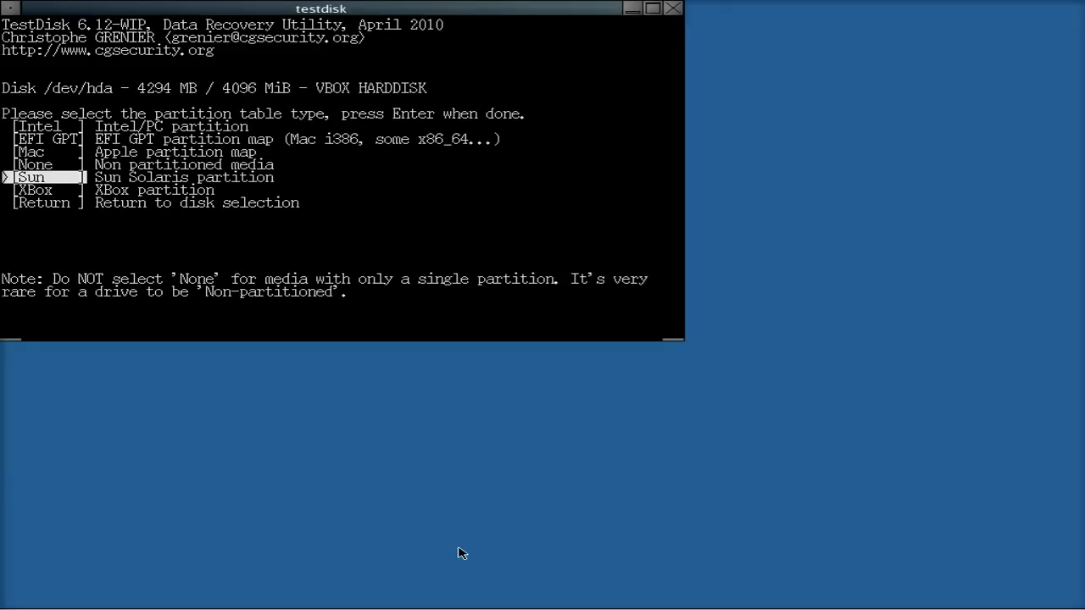
key(Down)
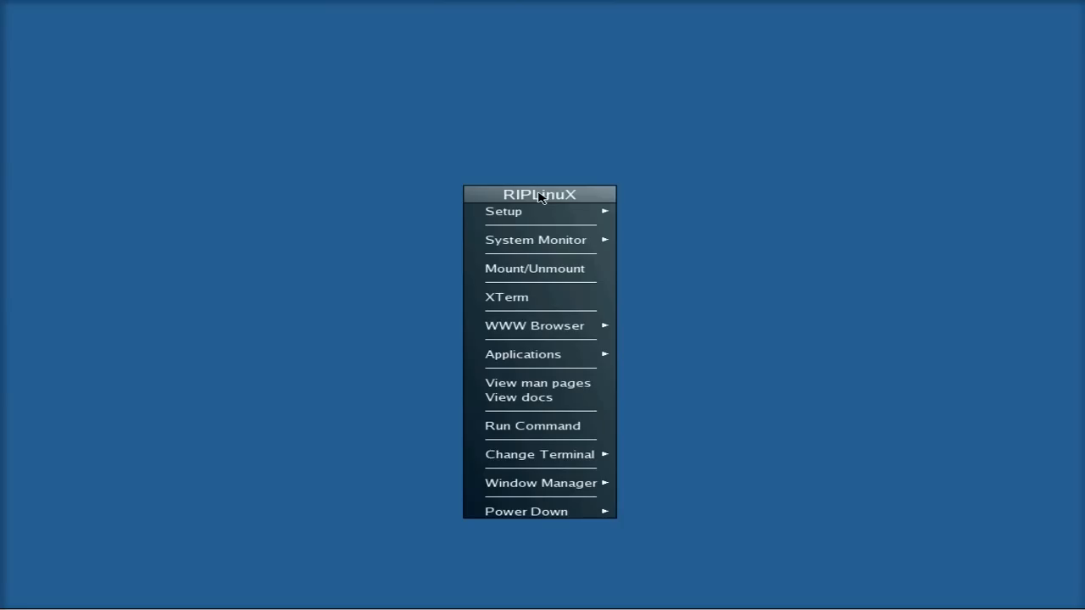
mouse_move(566, 397)
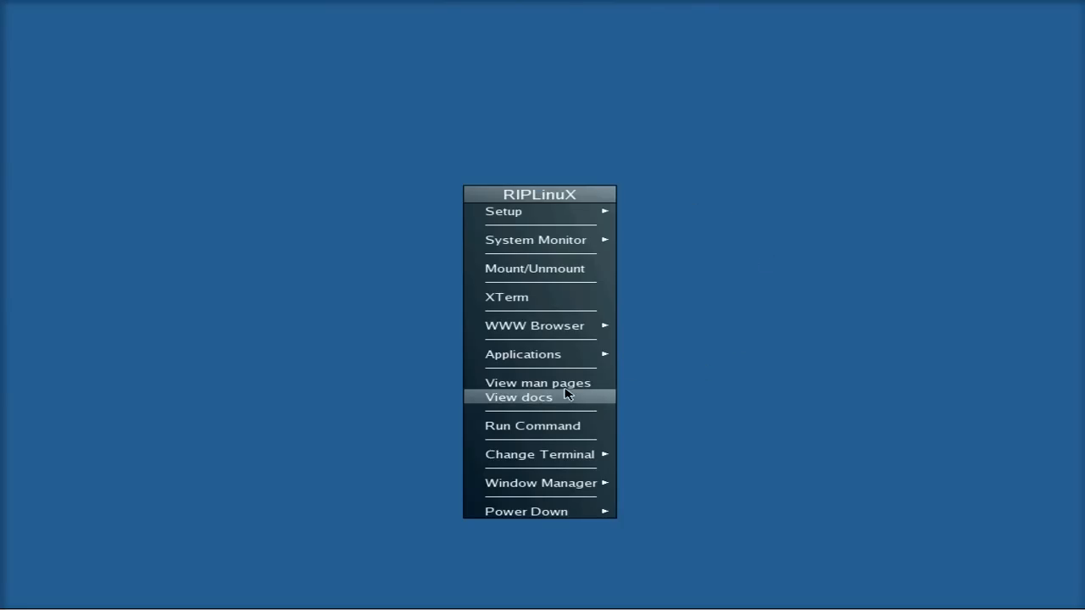
mouse_move(567, 407)
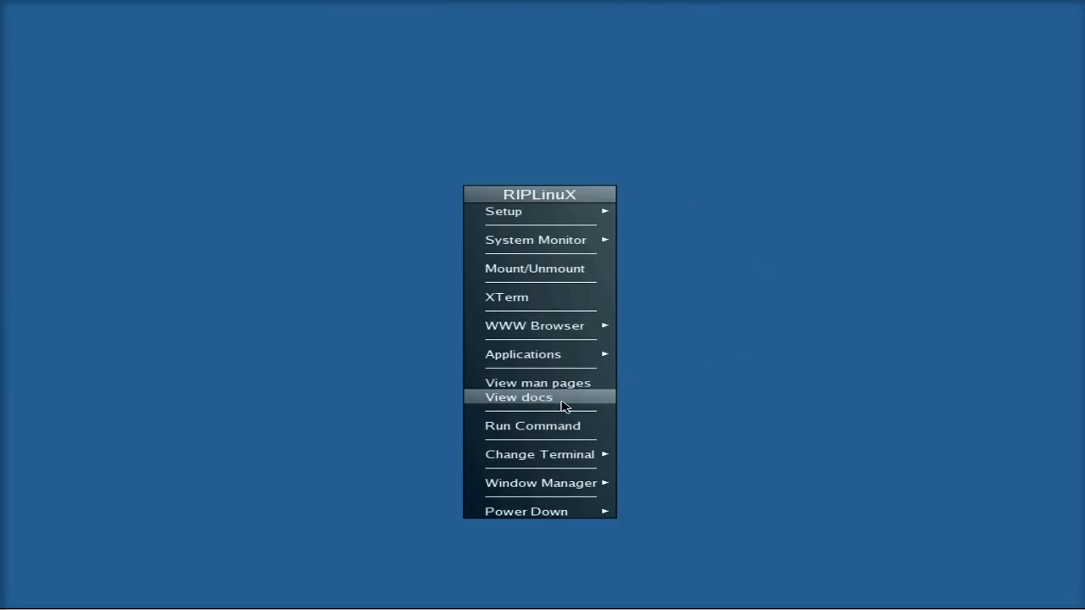
Browse the /usr/doc/RIPLinux documentation folders in PCManFM
click(518, 397)
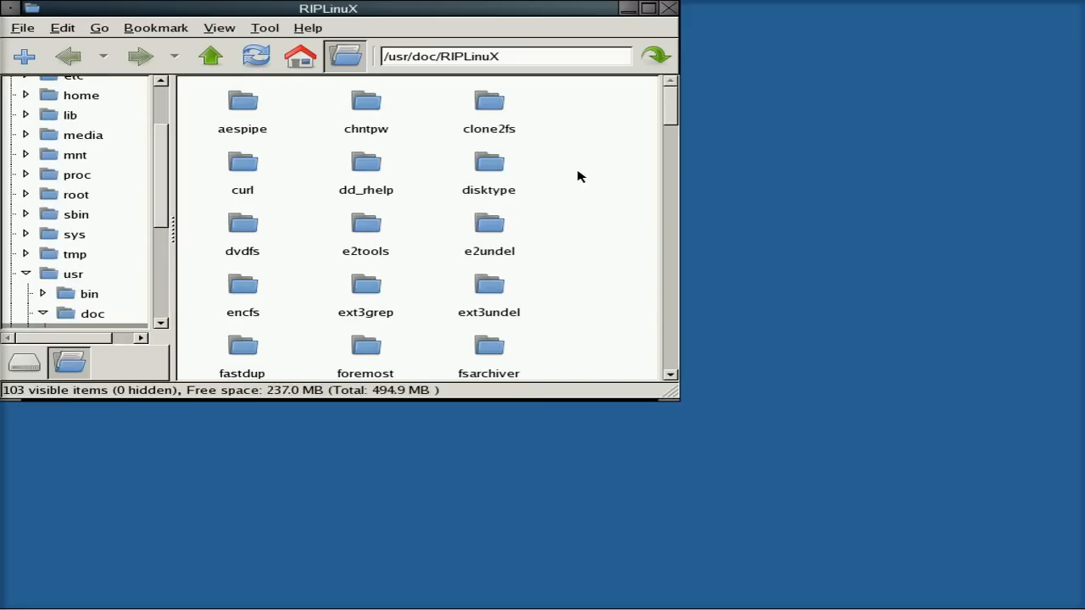
scroll(down, 3)
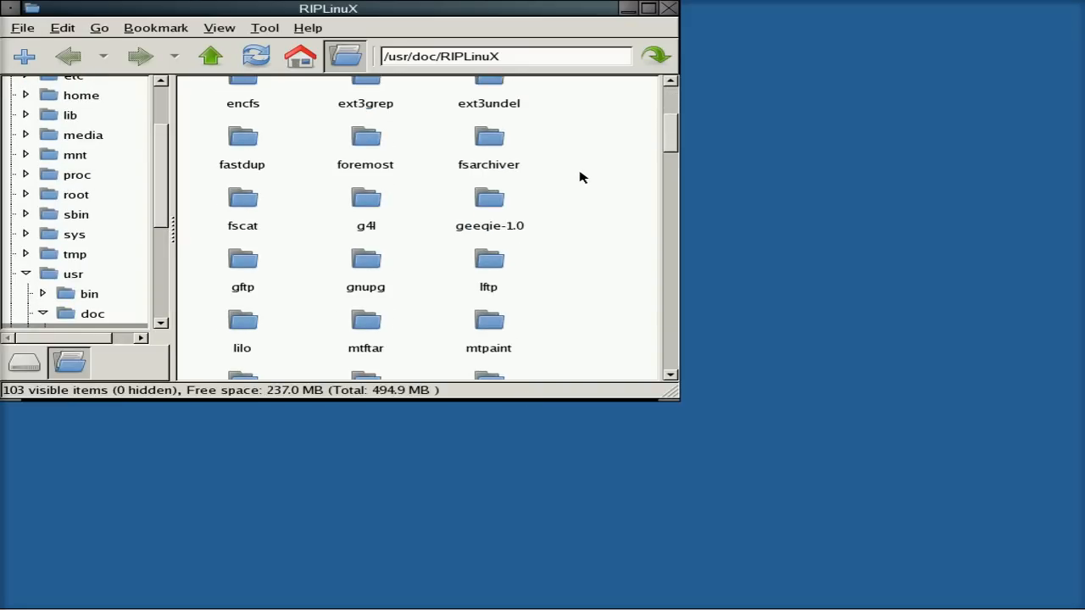
scroll(up, 3)
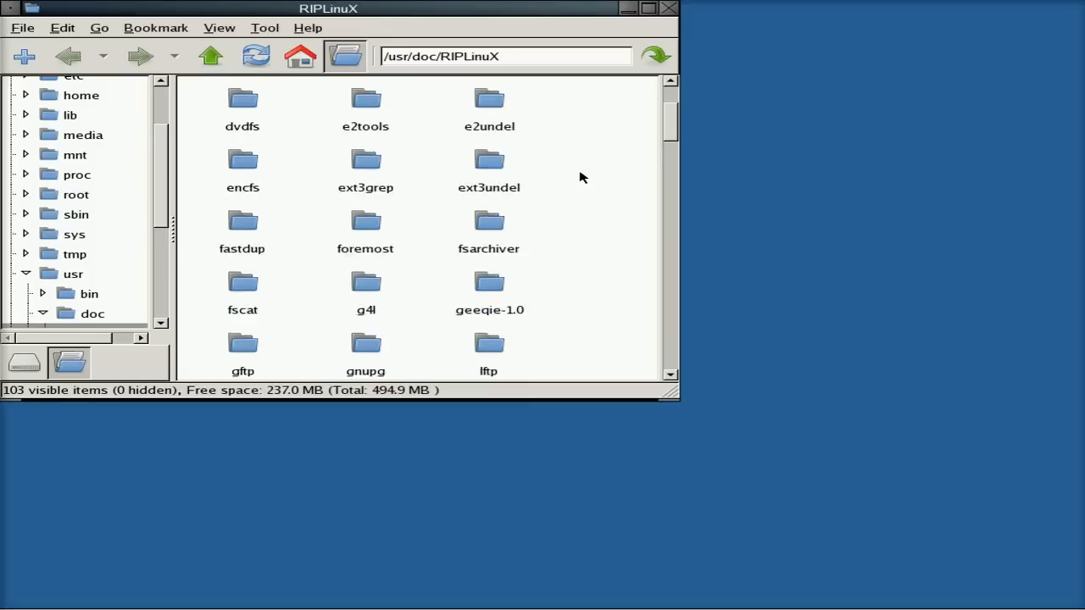
scroll(up, 3)
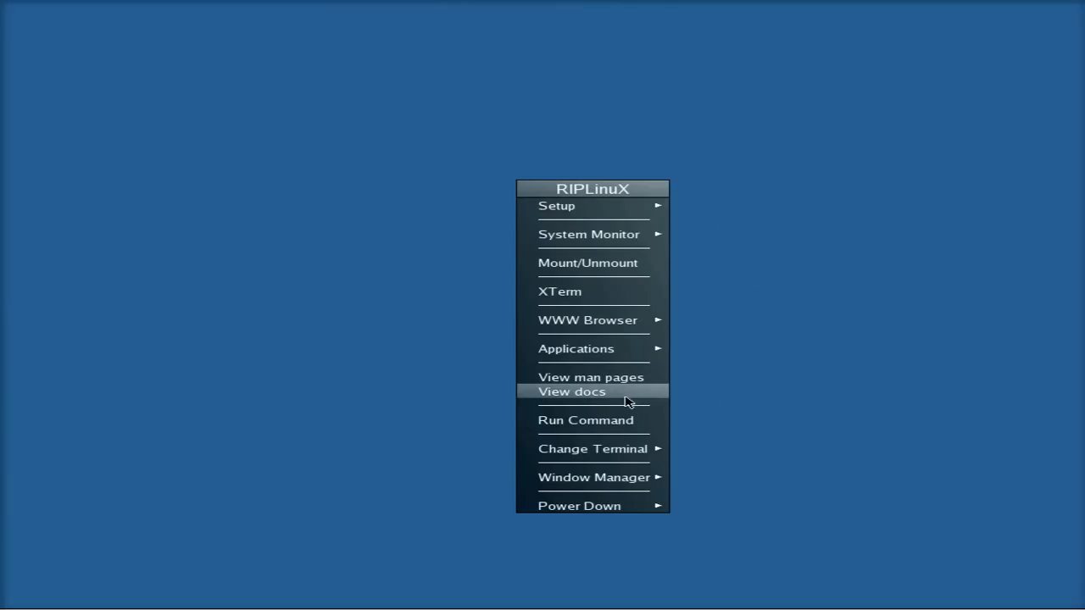
Read the resize2fs manual from the Man Pages list and quit back to the list
click(573, 392)
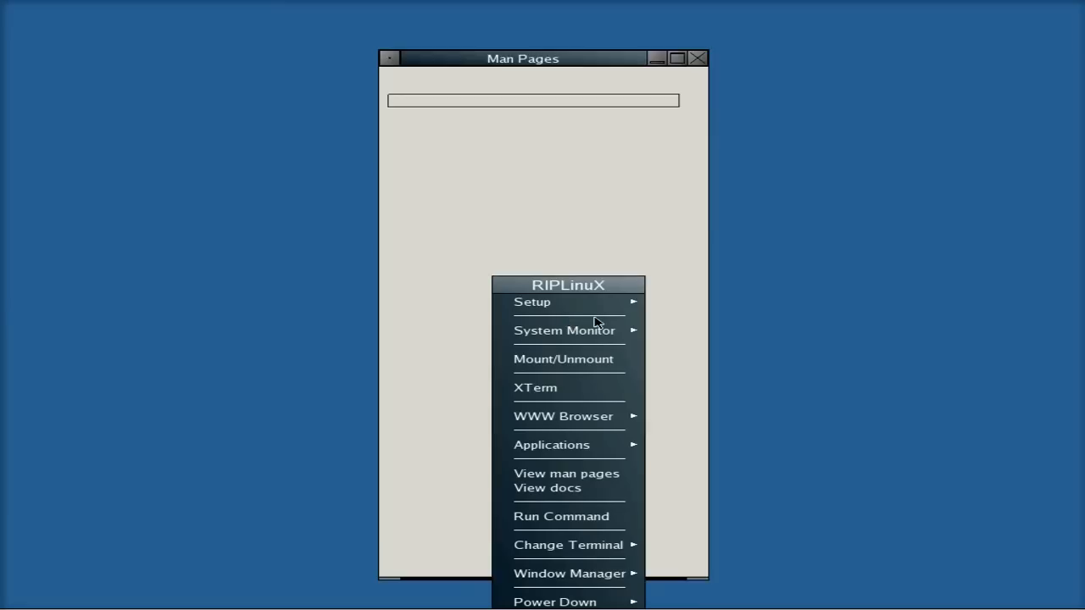
click(566, 473)
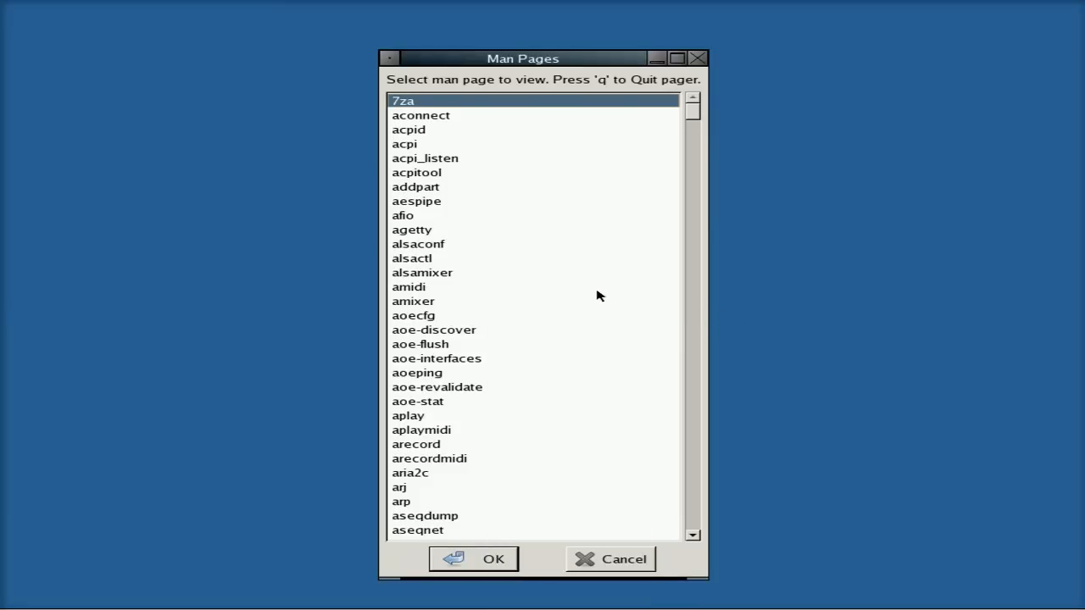
scroll(down, 3)
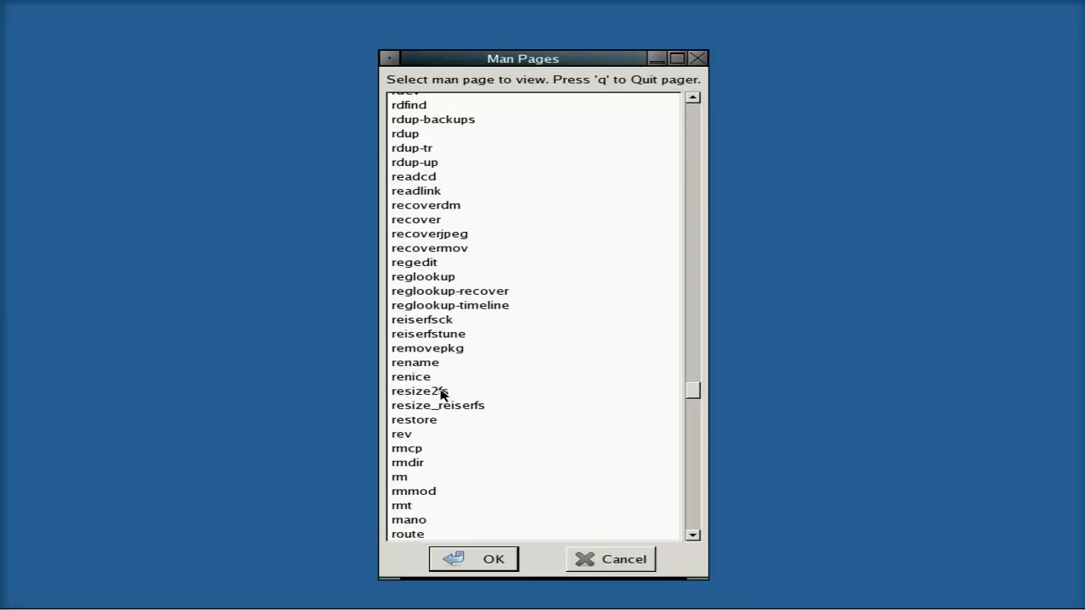
click(420, 389)
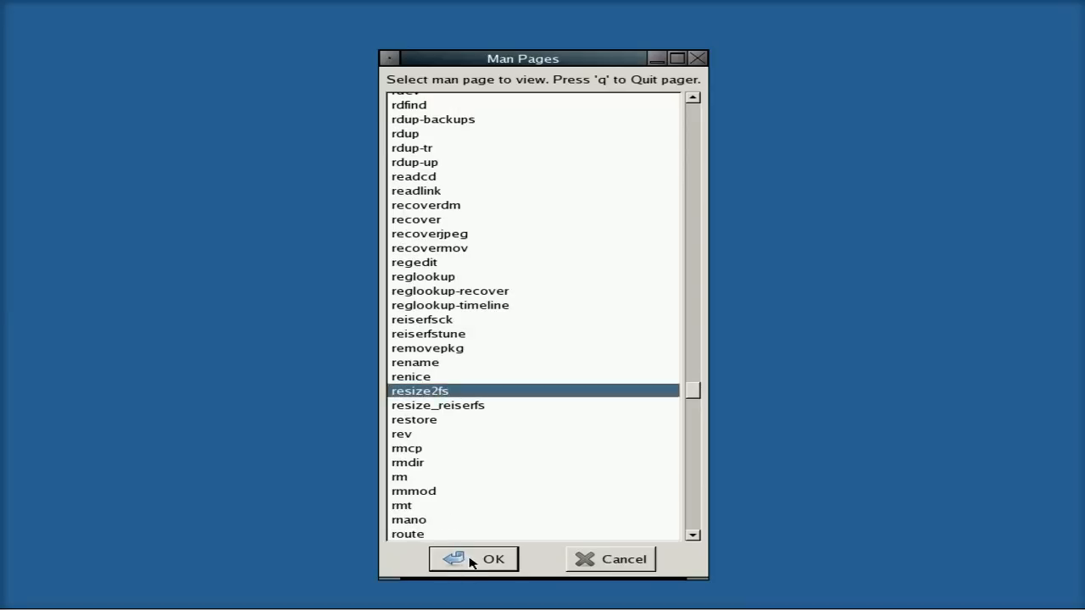
click(472, 560)
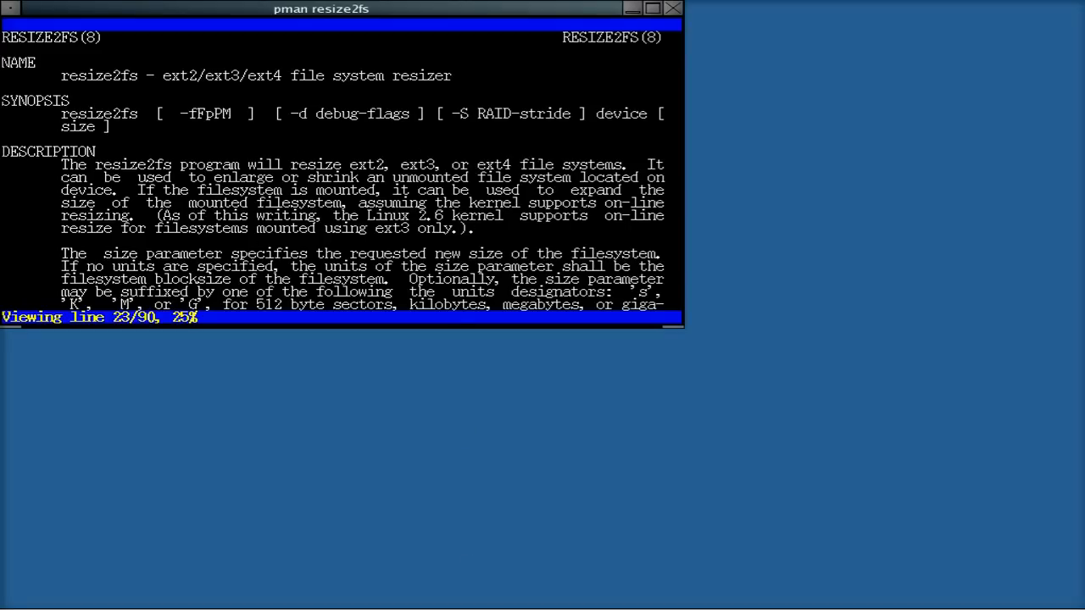
key(q)
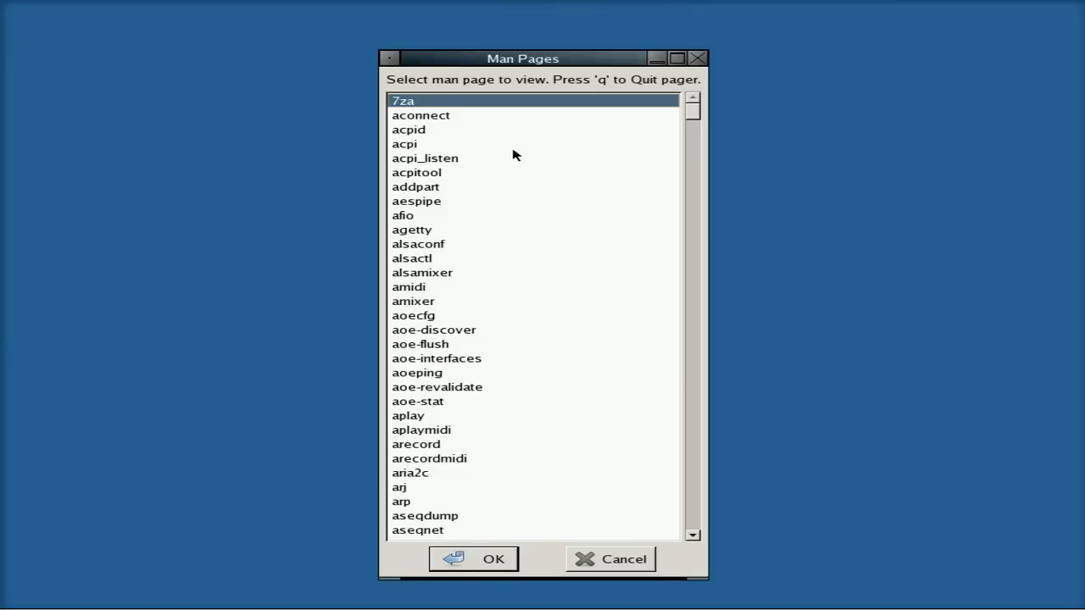
mouse_move(522, 377)
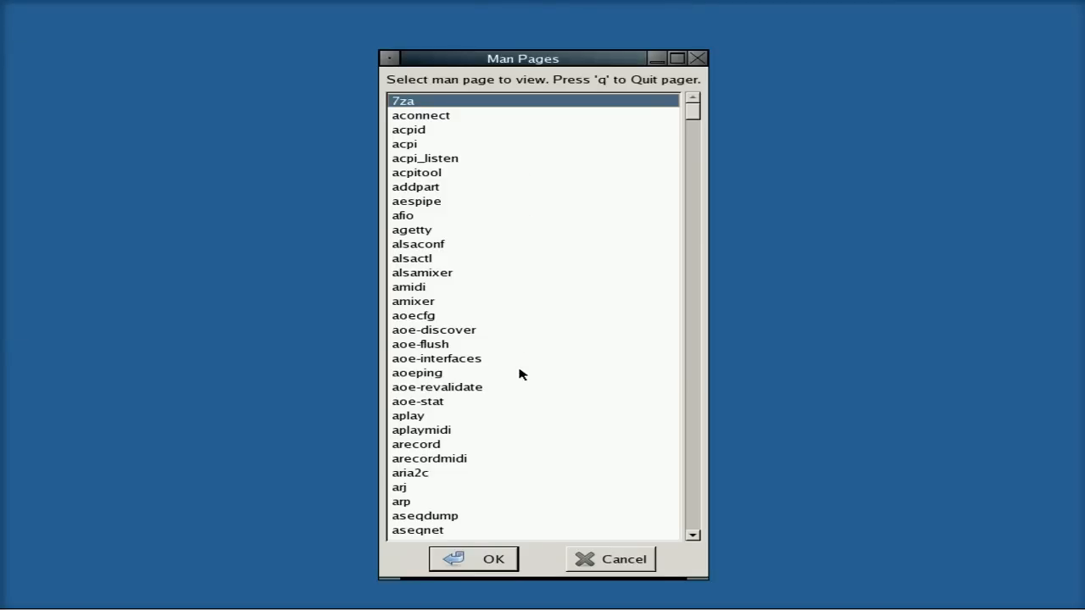
Scroll through the remaining man page entries down to fuser and close the viewer
scroll(down, 3)
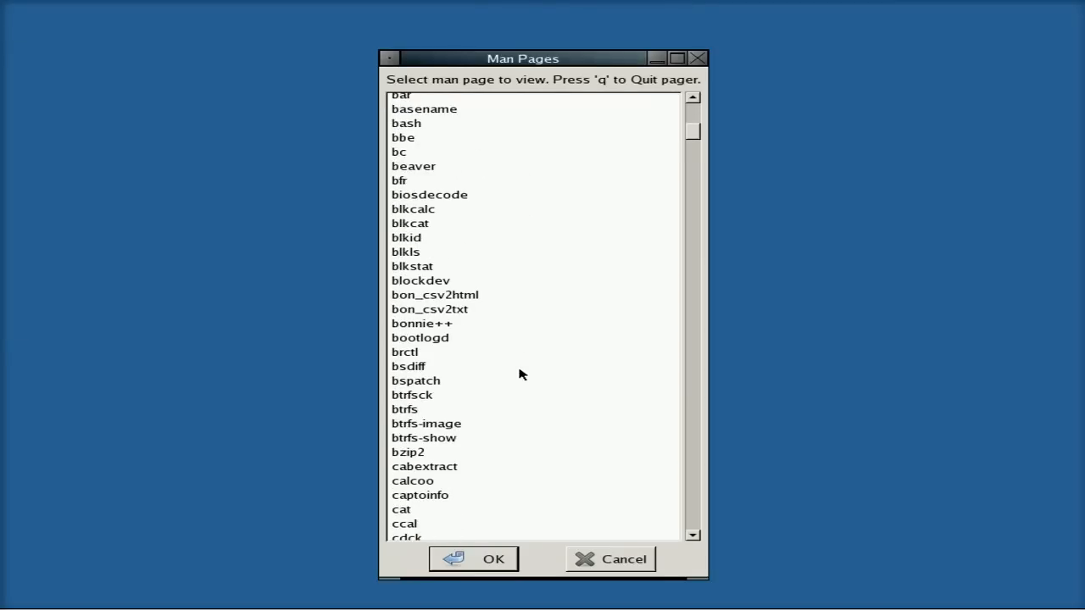
scroll(down, 3)
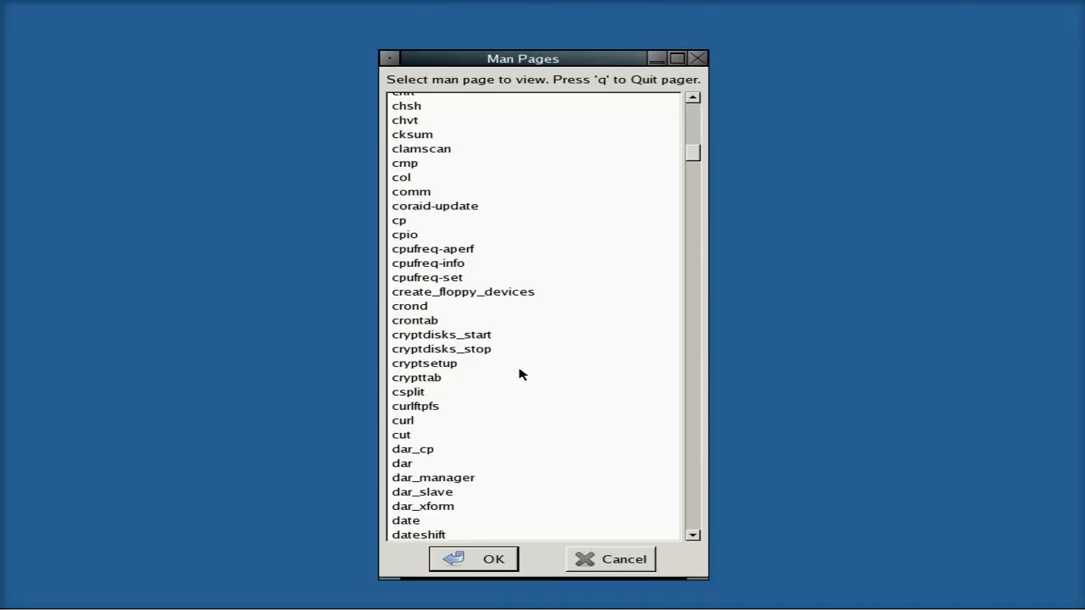
scroll(down, 3)
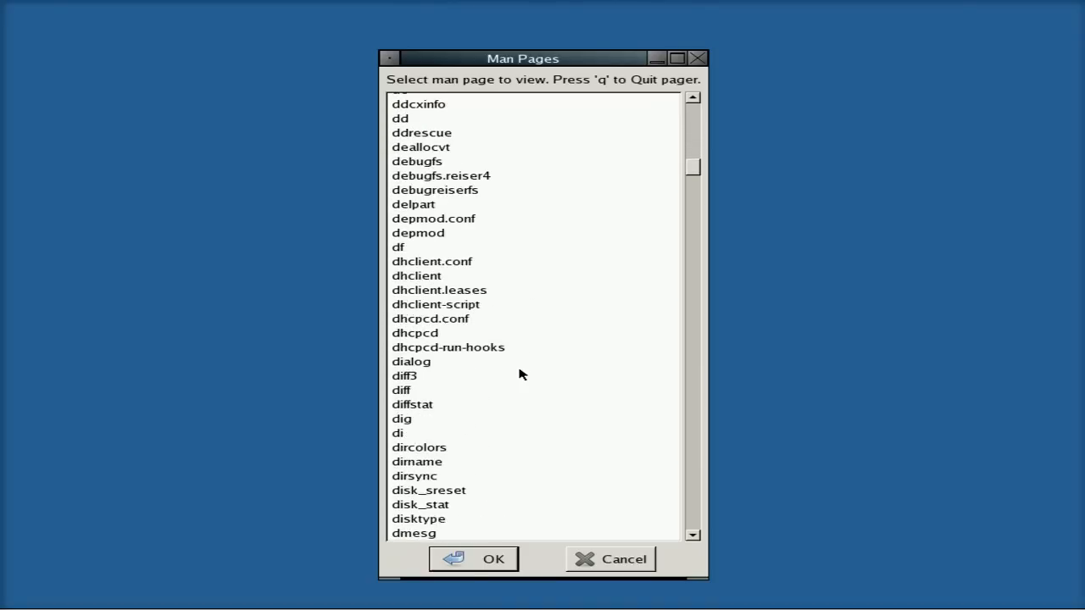
scroll(down, 3)
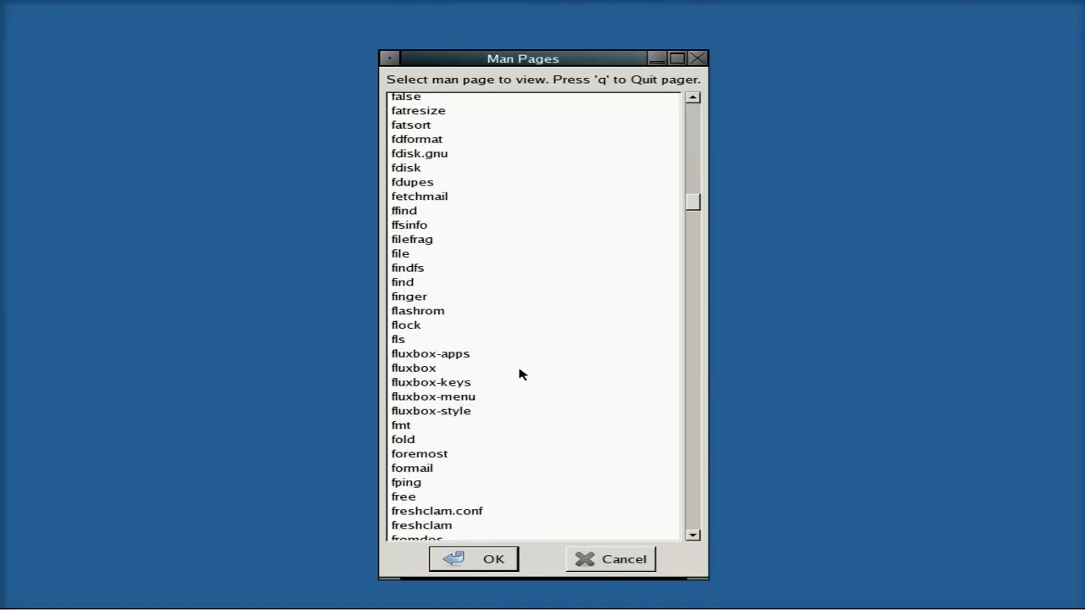
scroll(down, 3)
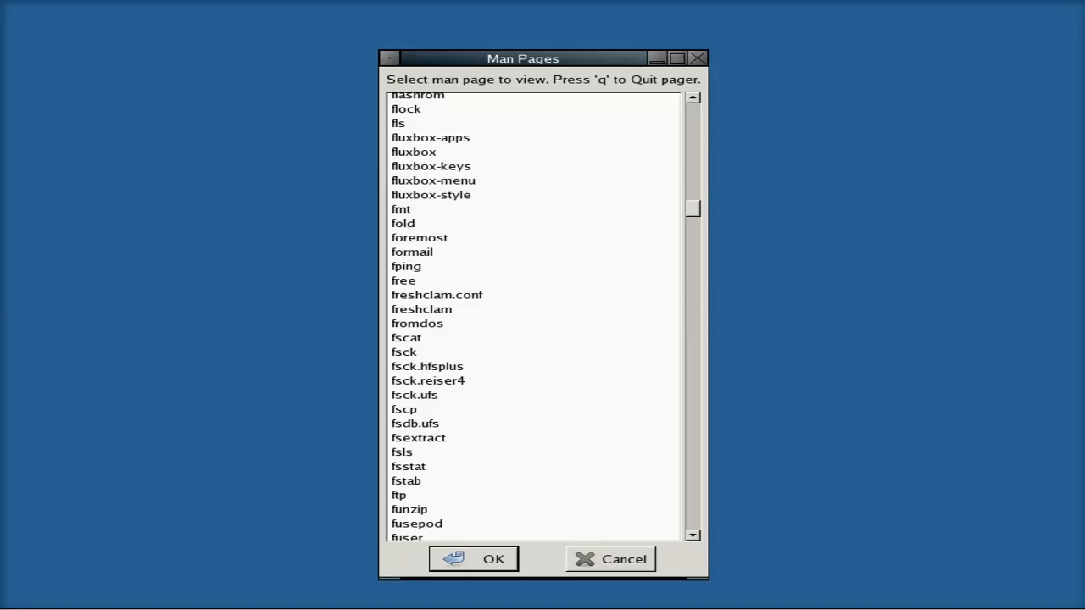
click(622, 559)
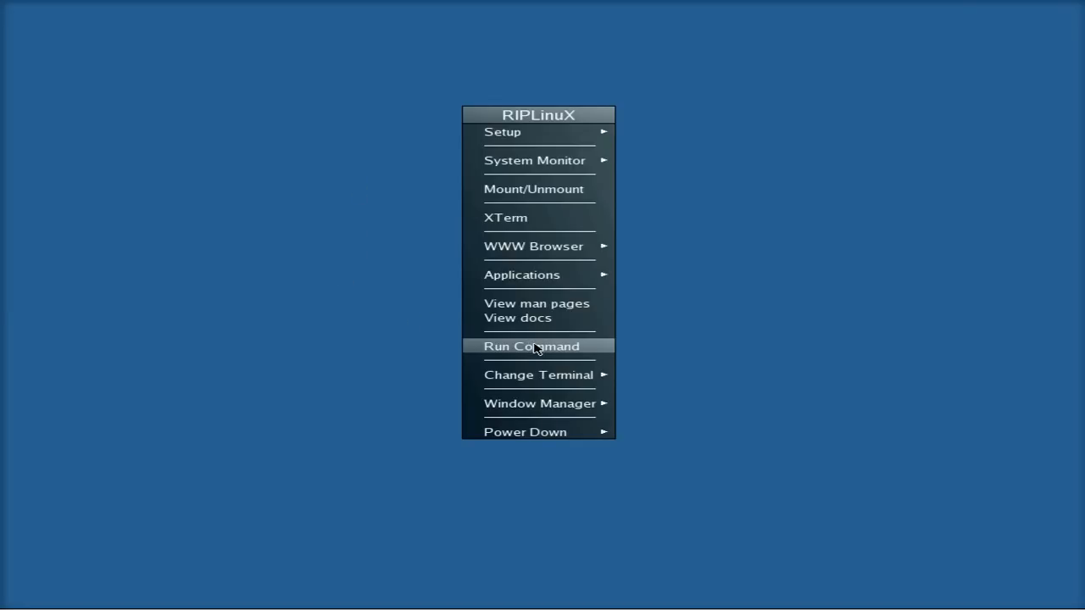
mouse_move(551, 404)
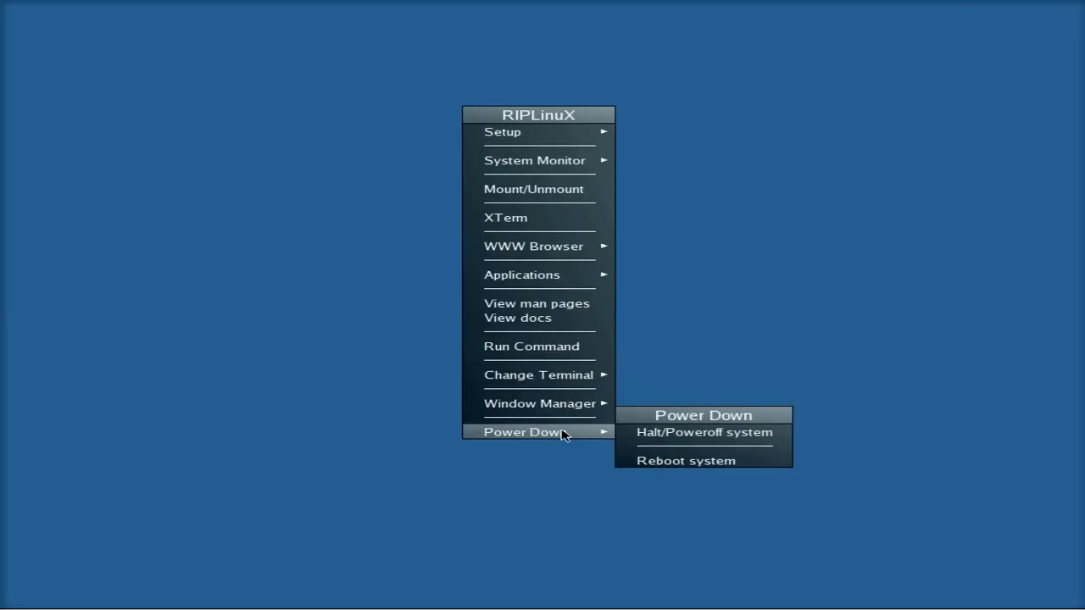
mouse_move(285, 281)
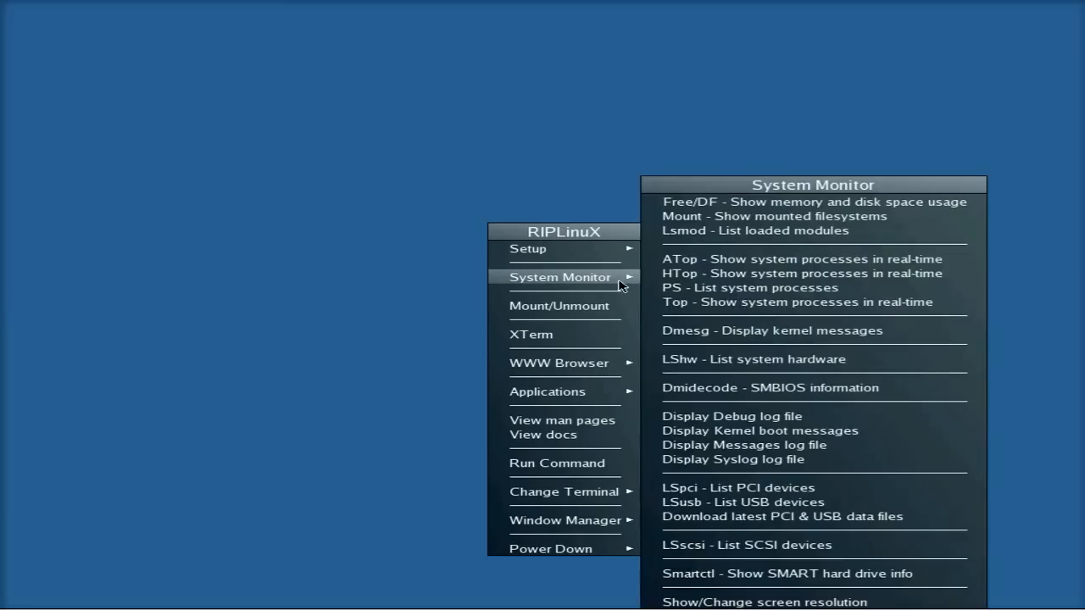
mouse_move(746, 288)
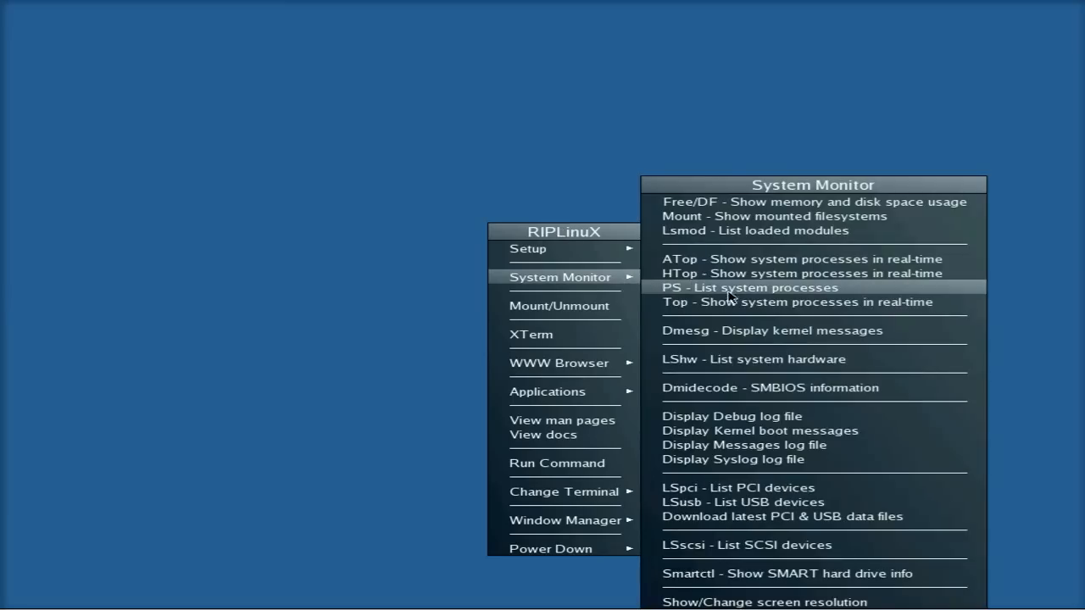
mouse_move(749, 331)
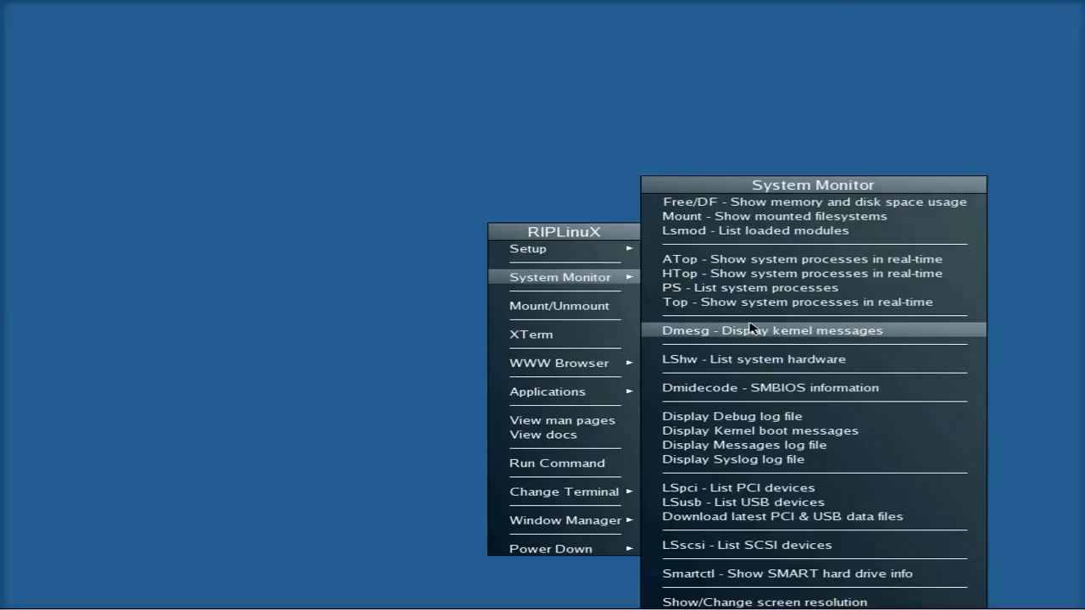
mouse_move(763, 386)
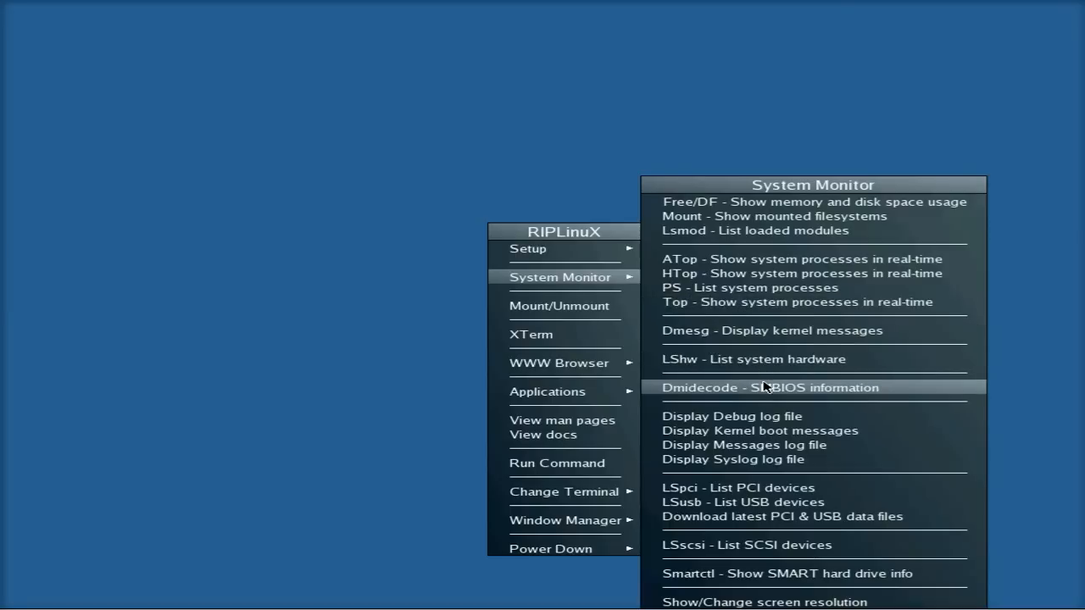
View Dmidecode's SMBIOS report of the VirtualBox machine and scroll through it
click(766, 387)
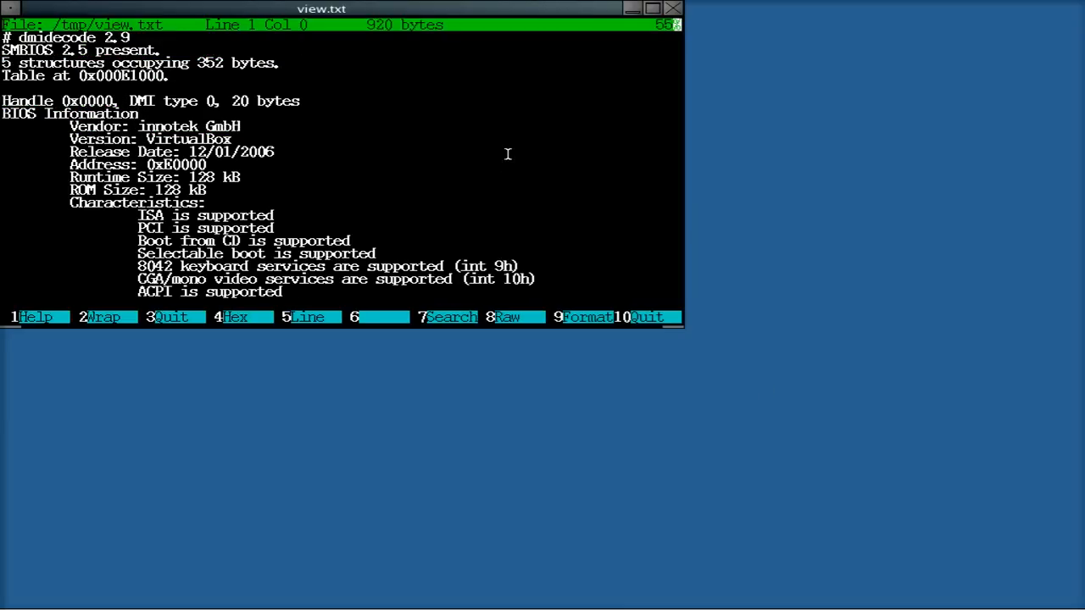
scroll(down, 3)
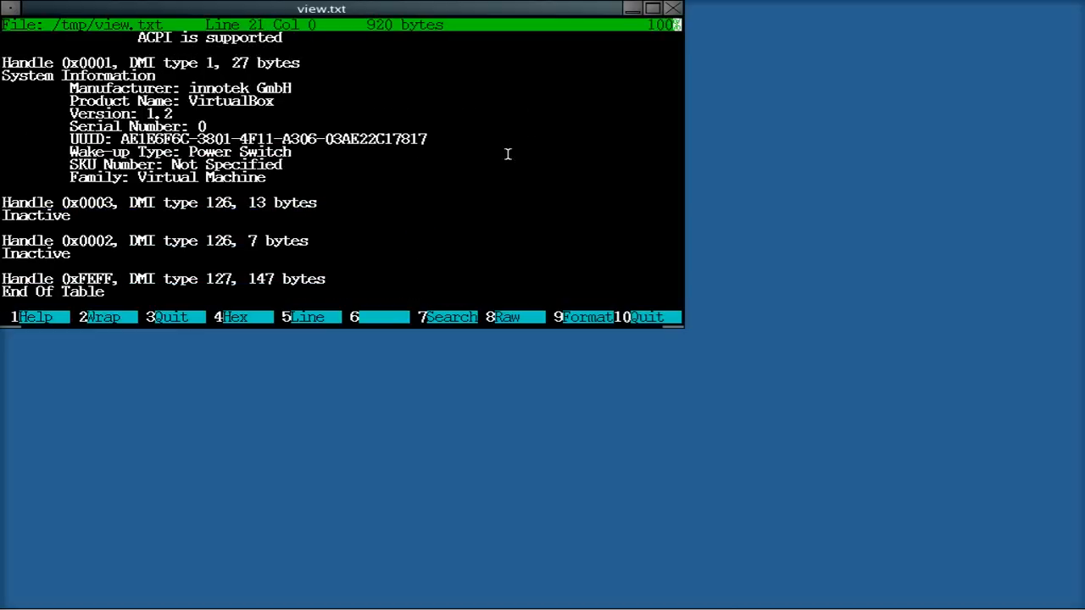
mouse_move(682, 13)
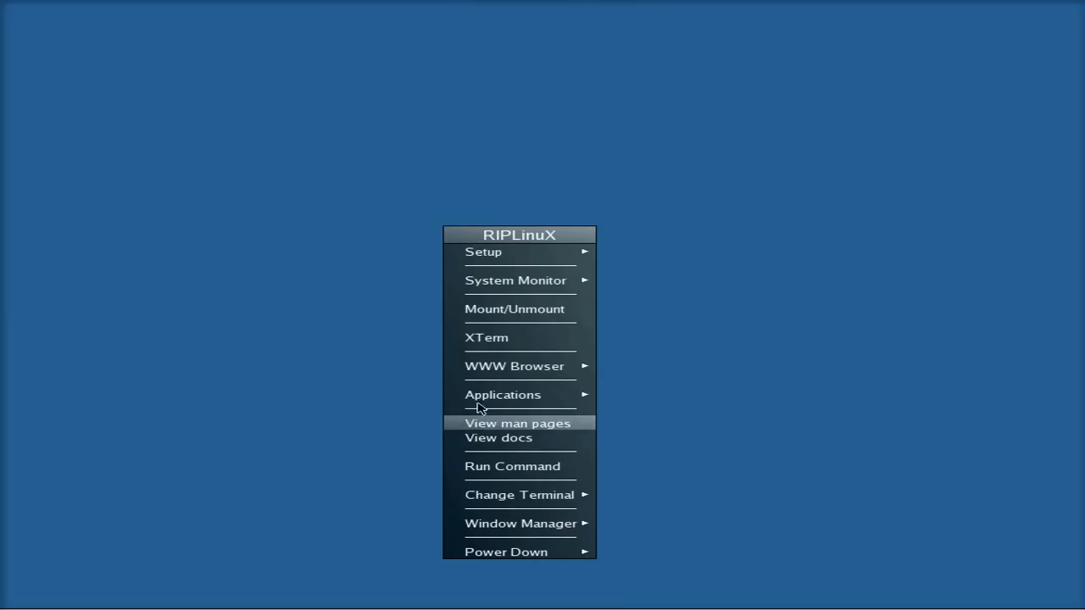
Launch TrueCrypt from the Applications menu with its empty volume slots showing
click(502, 393)
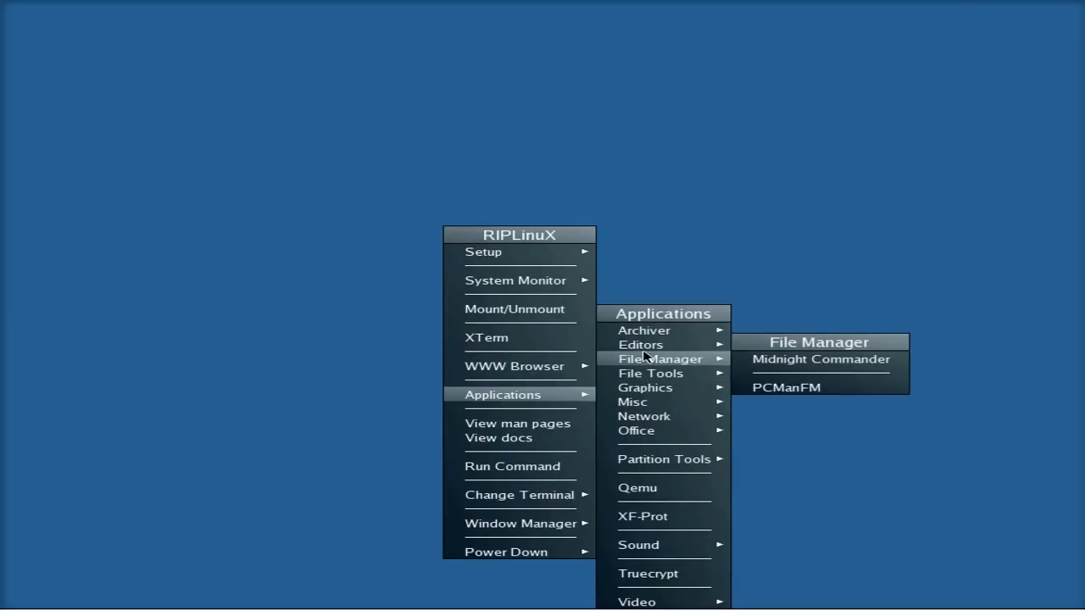
mouse_move(644, 386)
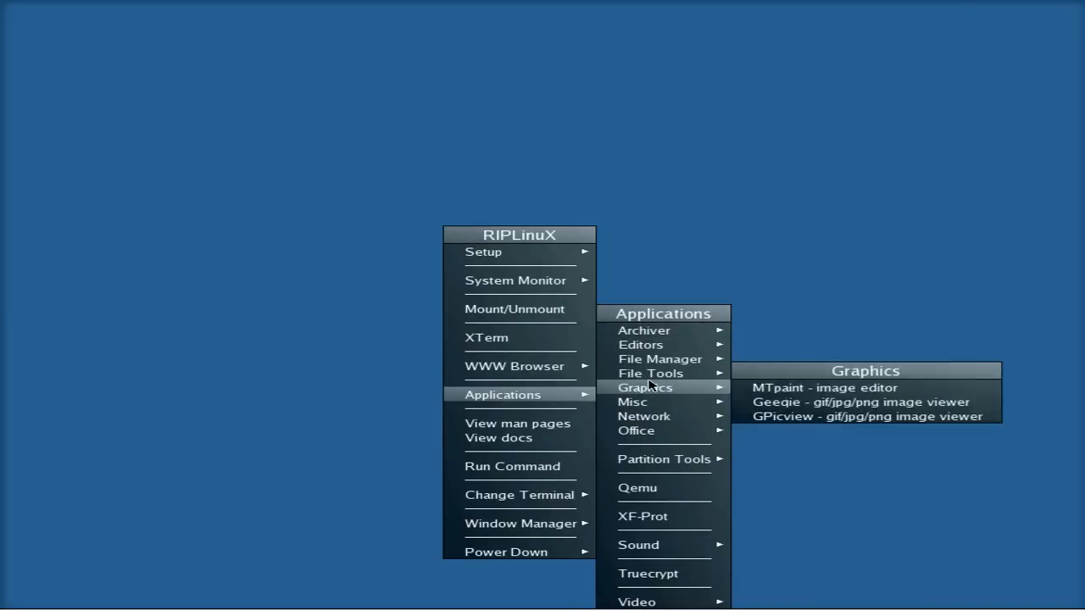
mouse_move(637, 546)
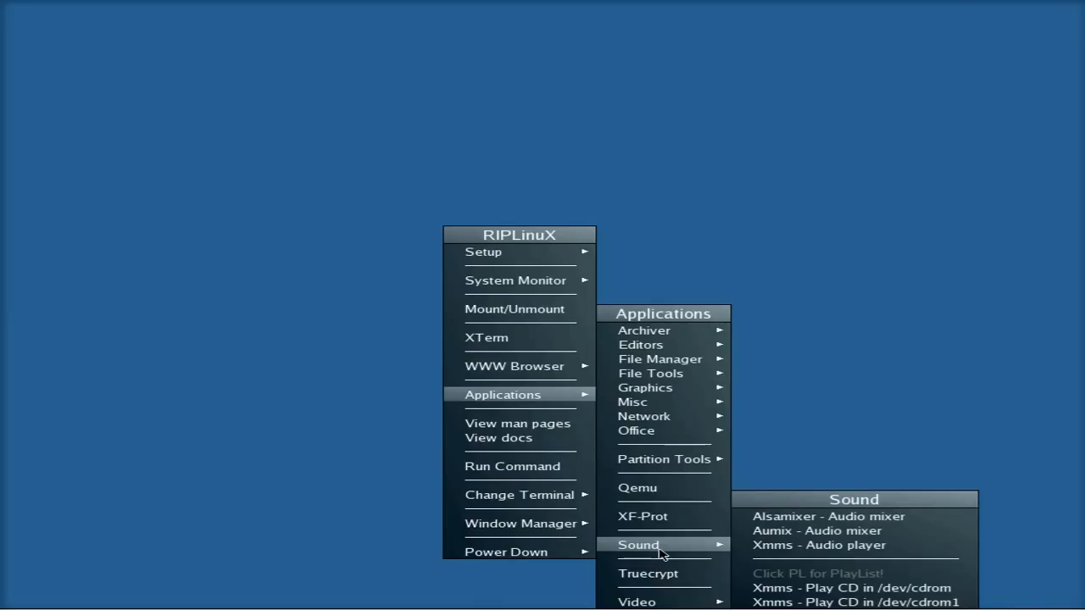
mouse_move(648, 573)
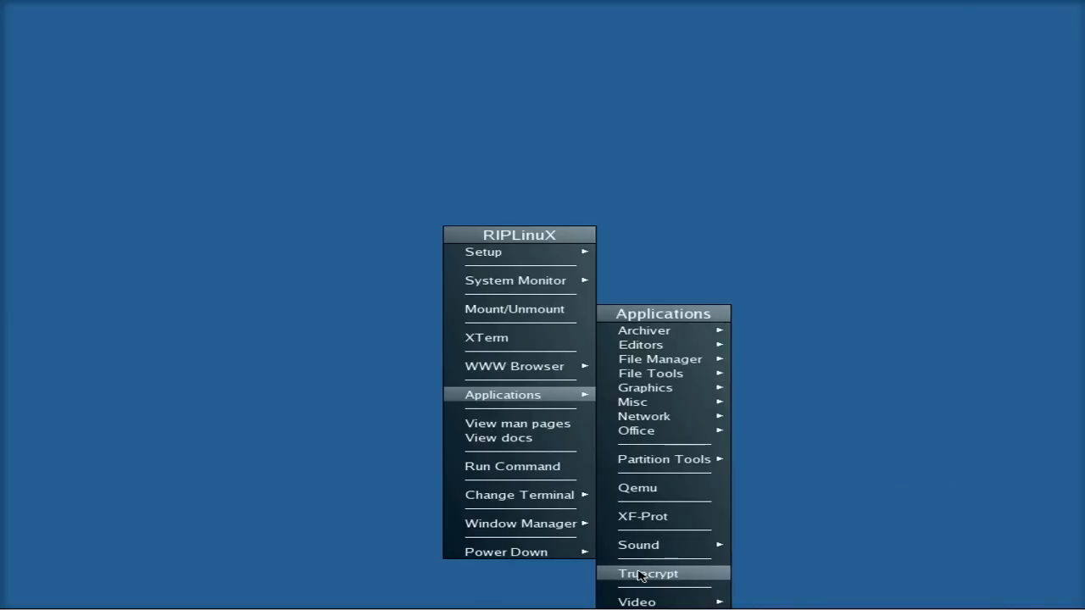
click(648, 573)
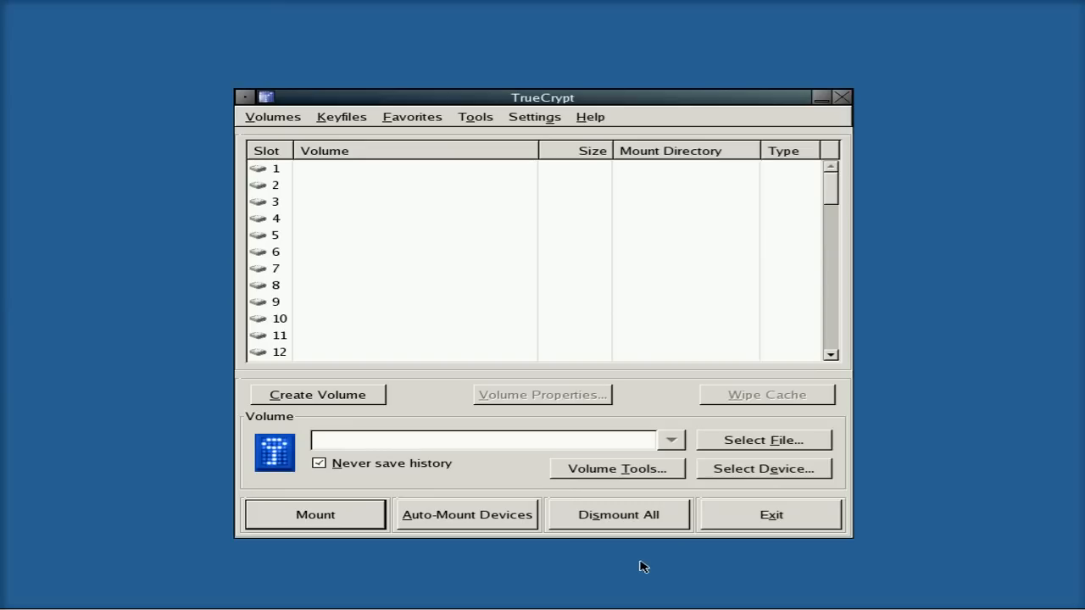
mouse_move(534, 362)
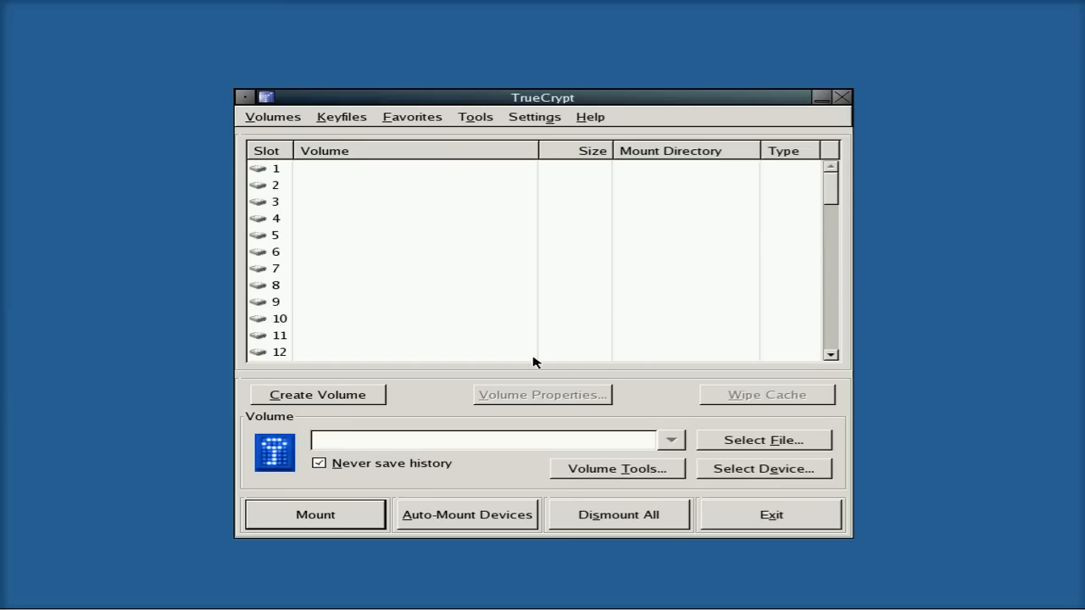
mouse_move(716, 443)
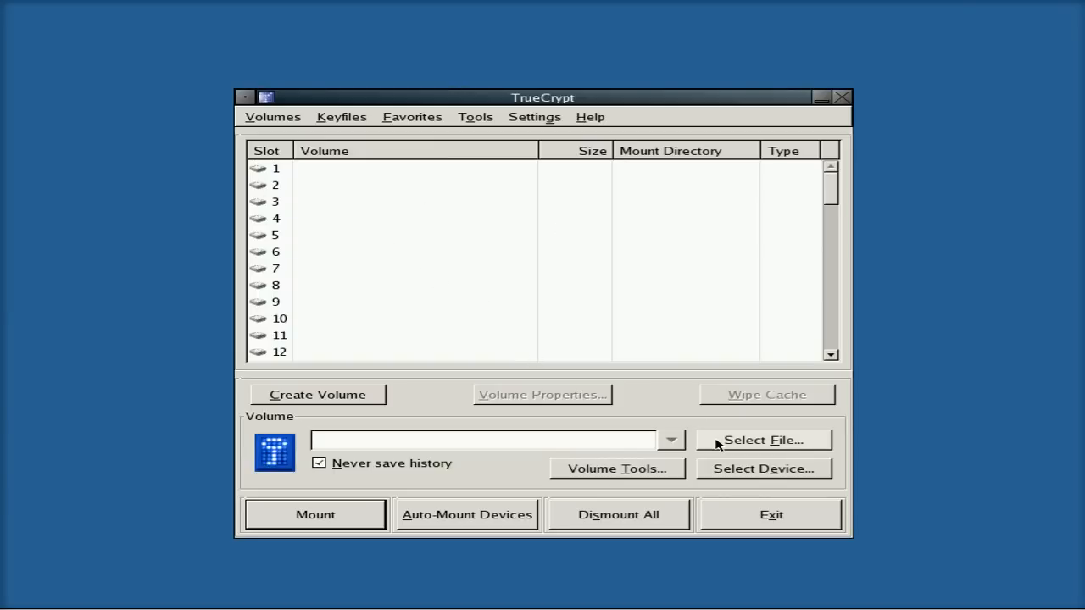